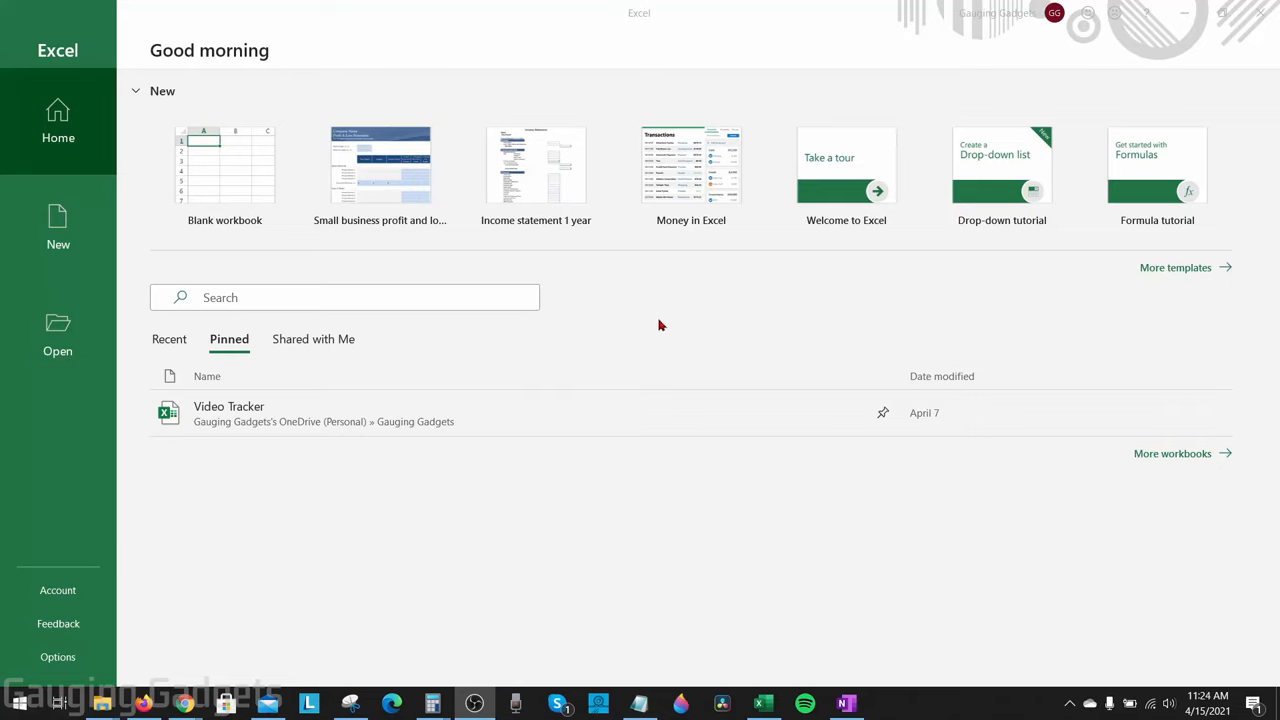
{"action": "mouse_move", "coordinate": [603, 352]}
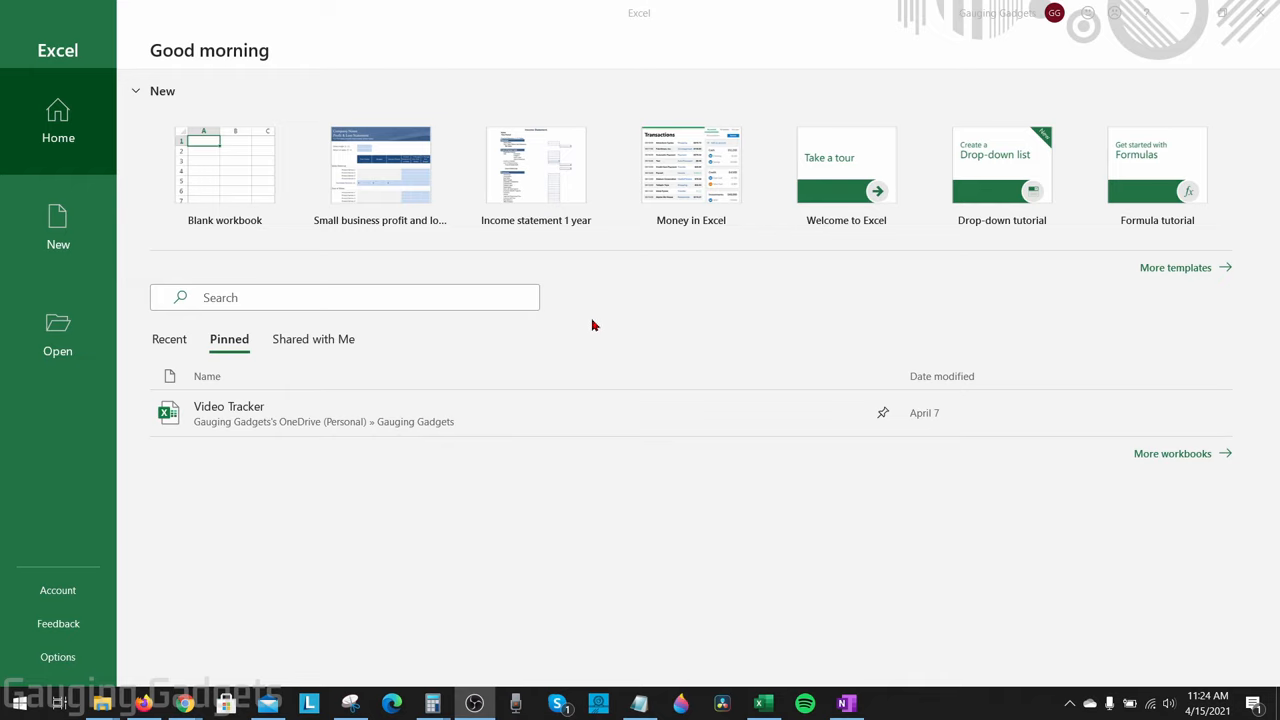
{"action": "mouse_move", "coordinate": [303, 267]}
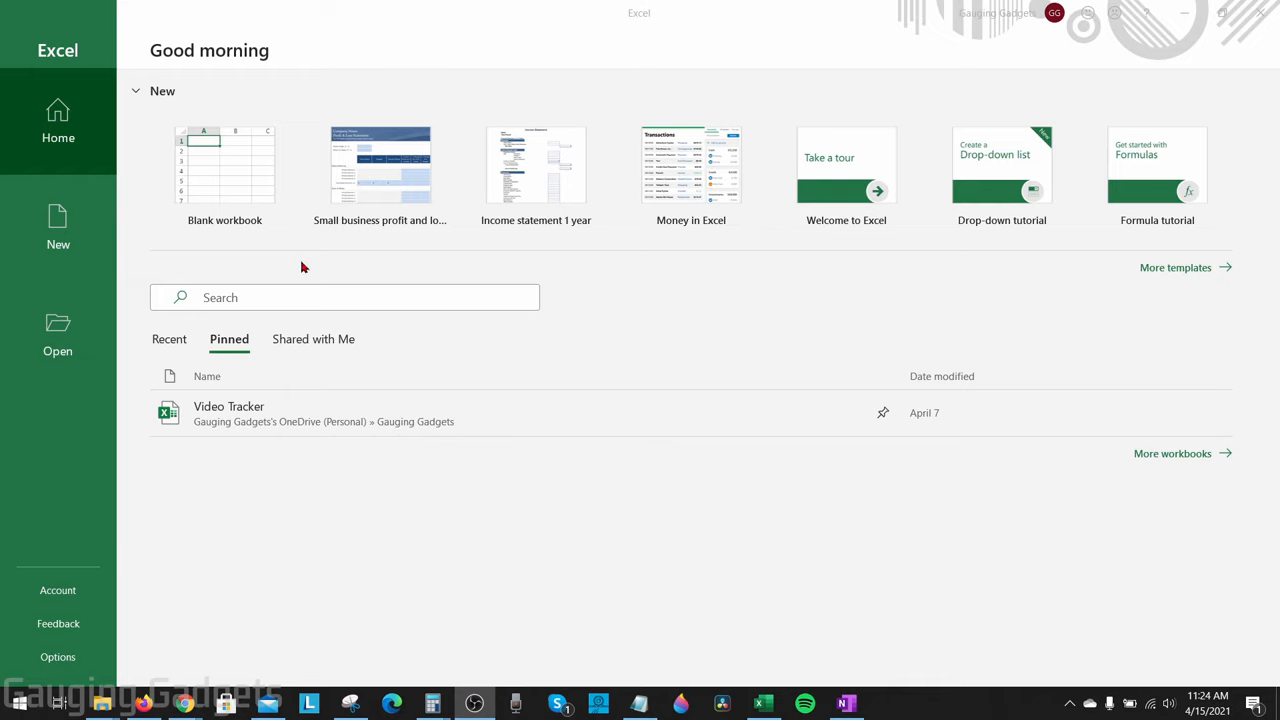
Step: Create a new blank workbook from the Excel start screen
{"action": "left_click", "coordinate": [224, 175]}
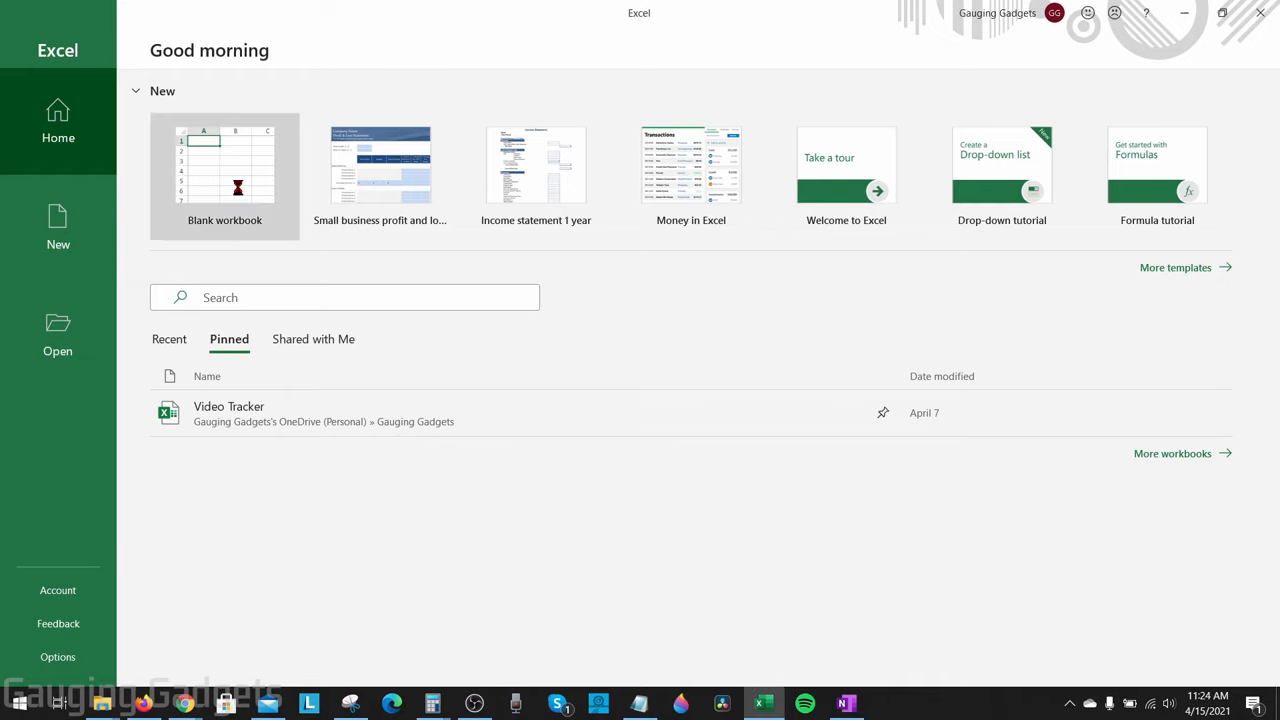
{"action": "left_click", "coordinate": [225, 175]}
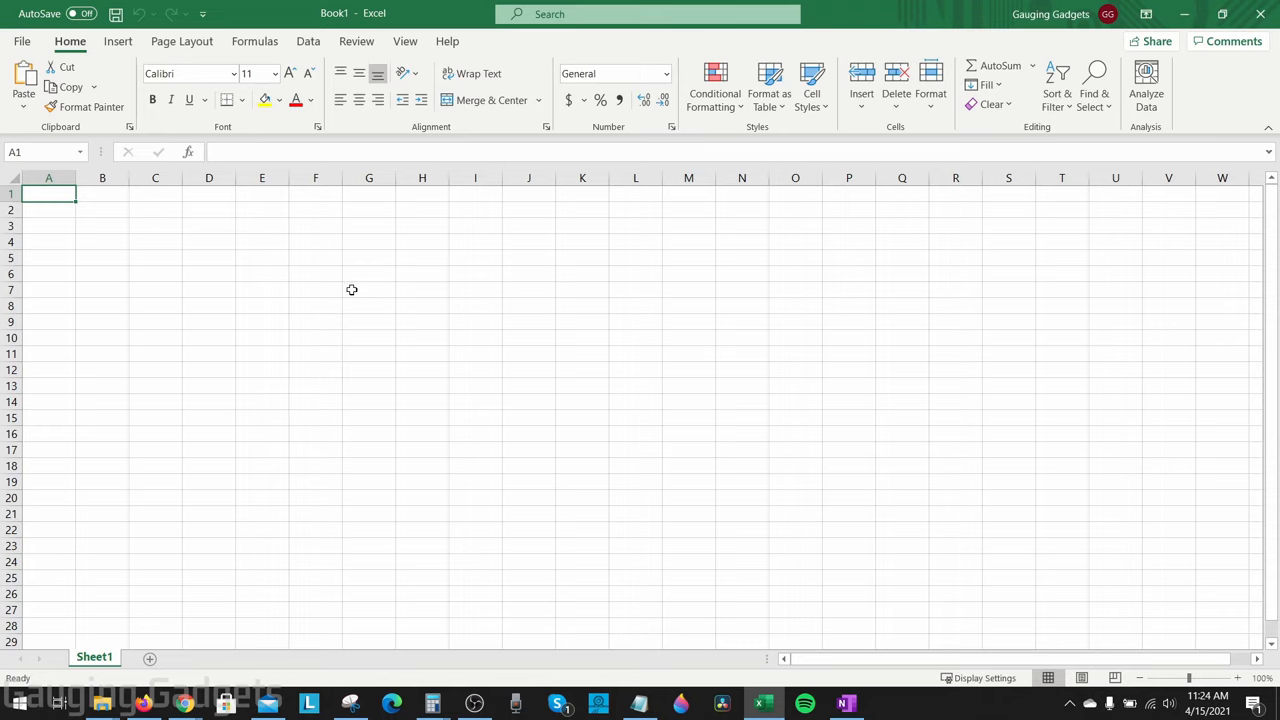
{"action": "mouse_move", "coordinate": [568, 307]}
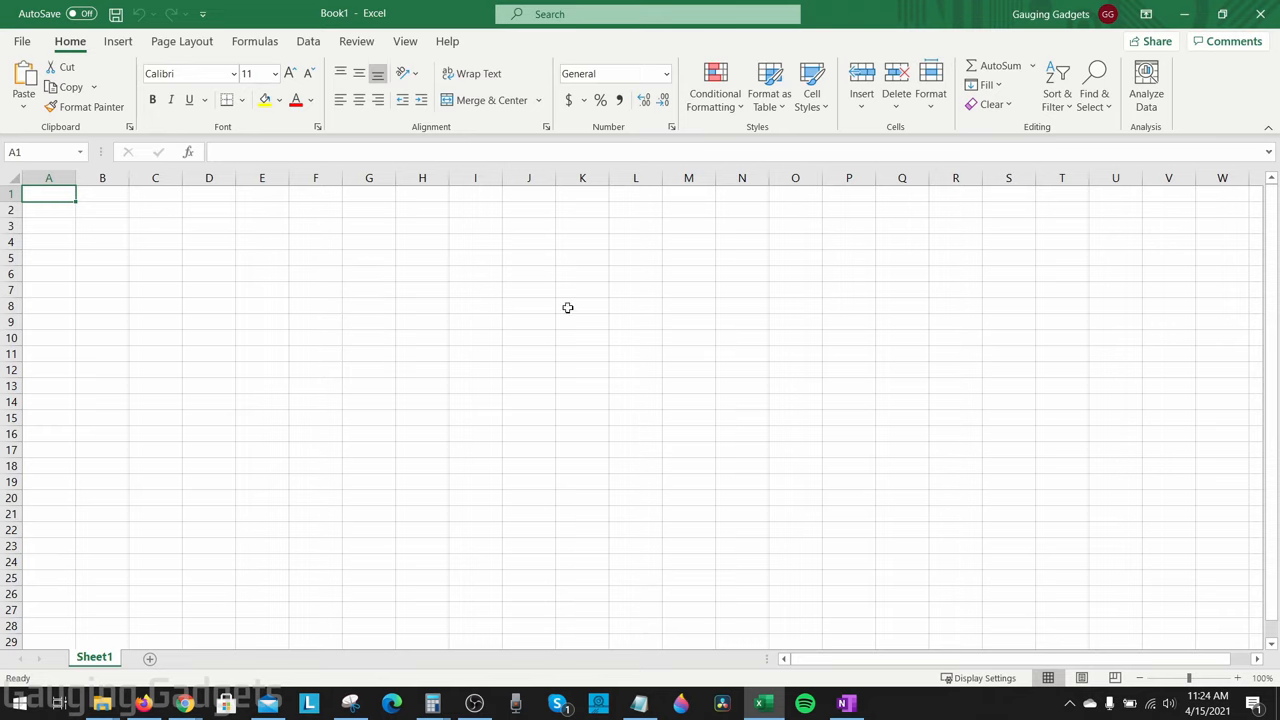
{"action": "mouse_move", "coordinate": [590, 324]}
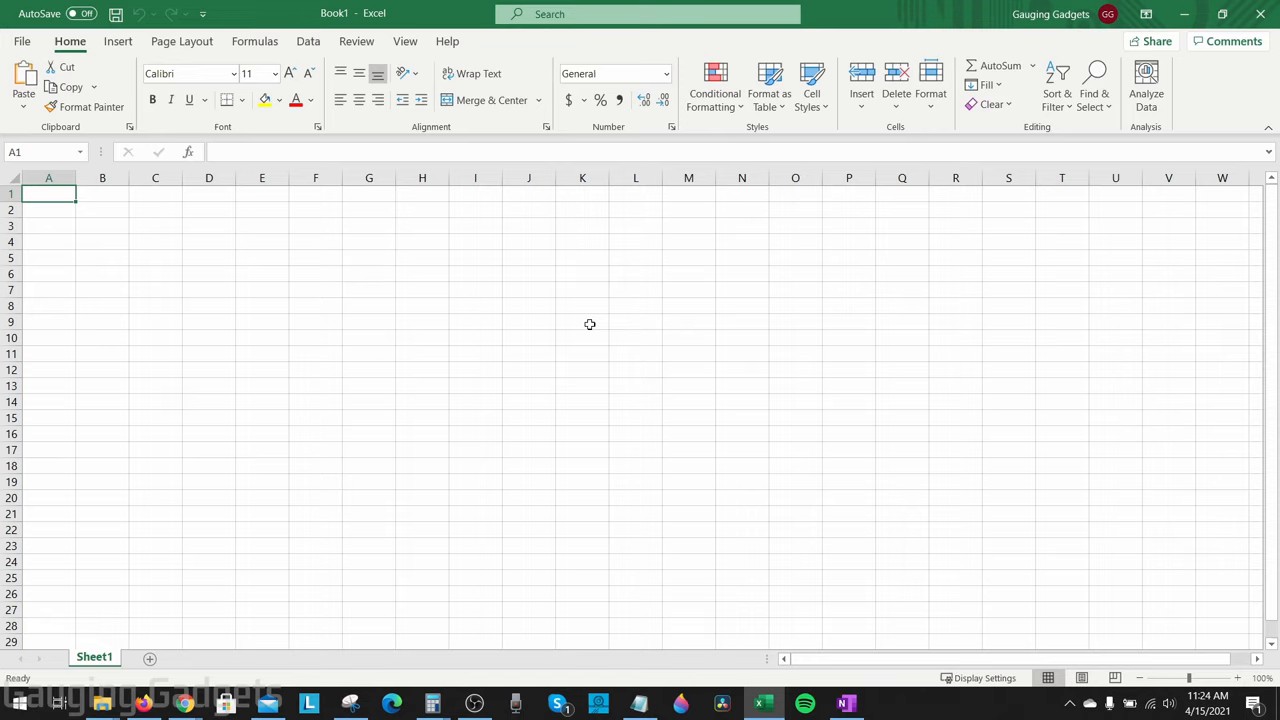
{"action": "mouse_move", "coordinate": [224, 213]}
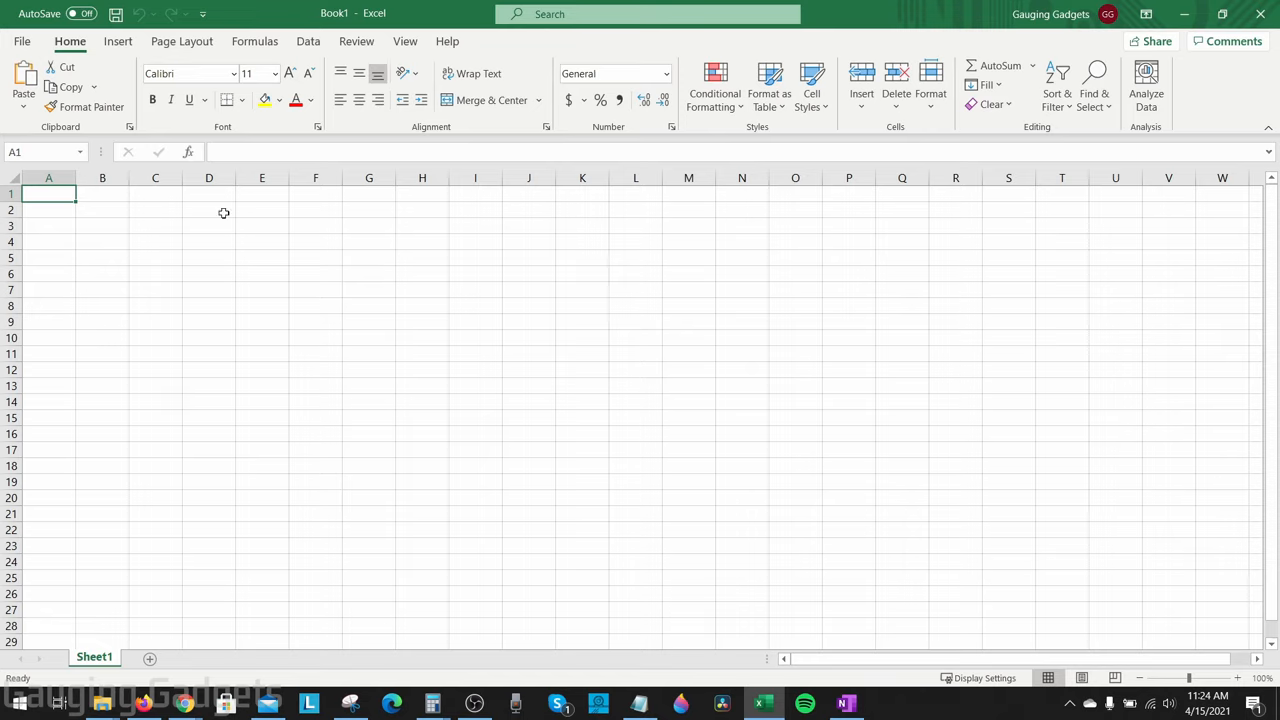
{"action": "mouse_move", "coordinate": [383, 307]}
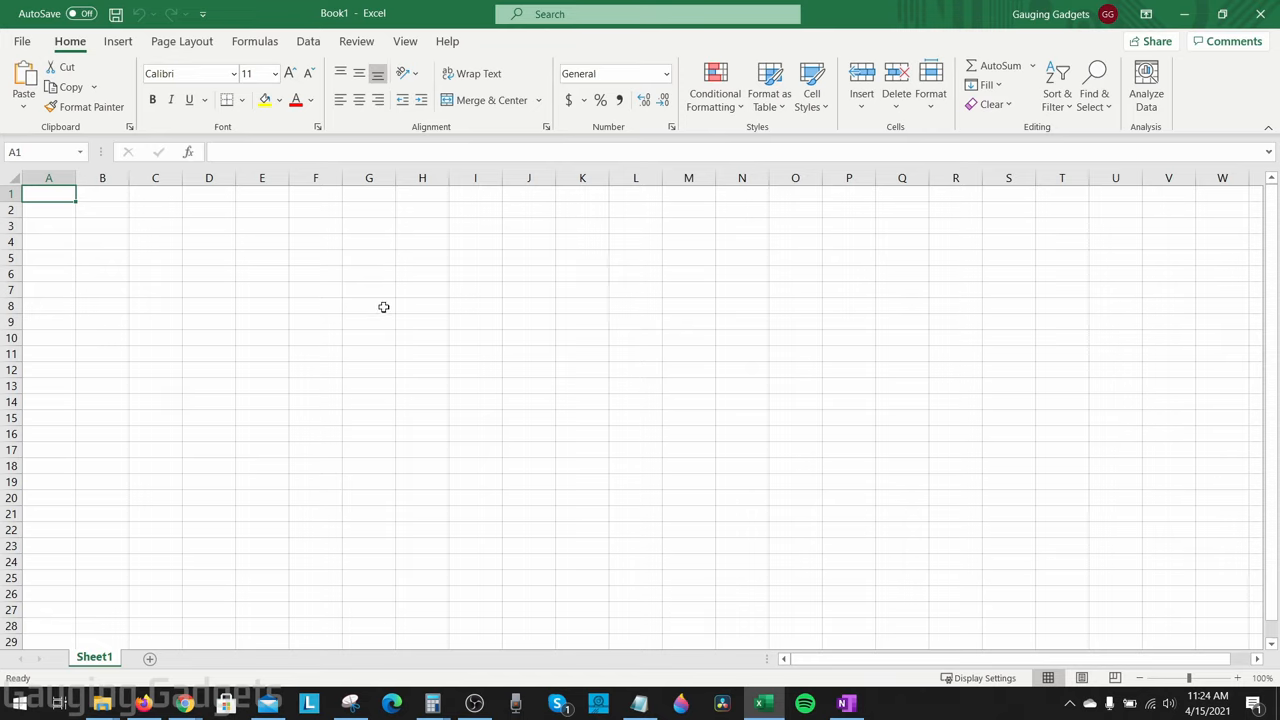
{"action": "mouse_move", "coordinate": [342, 341]}
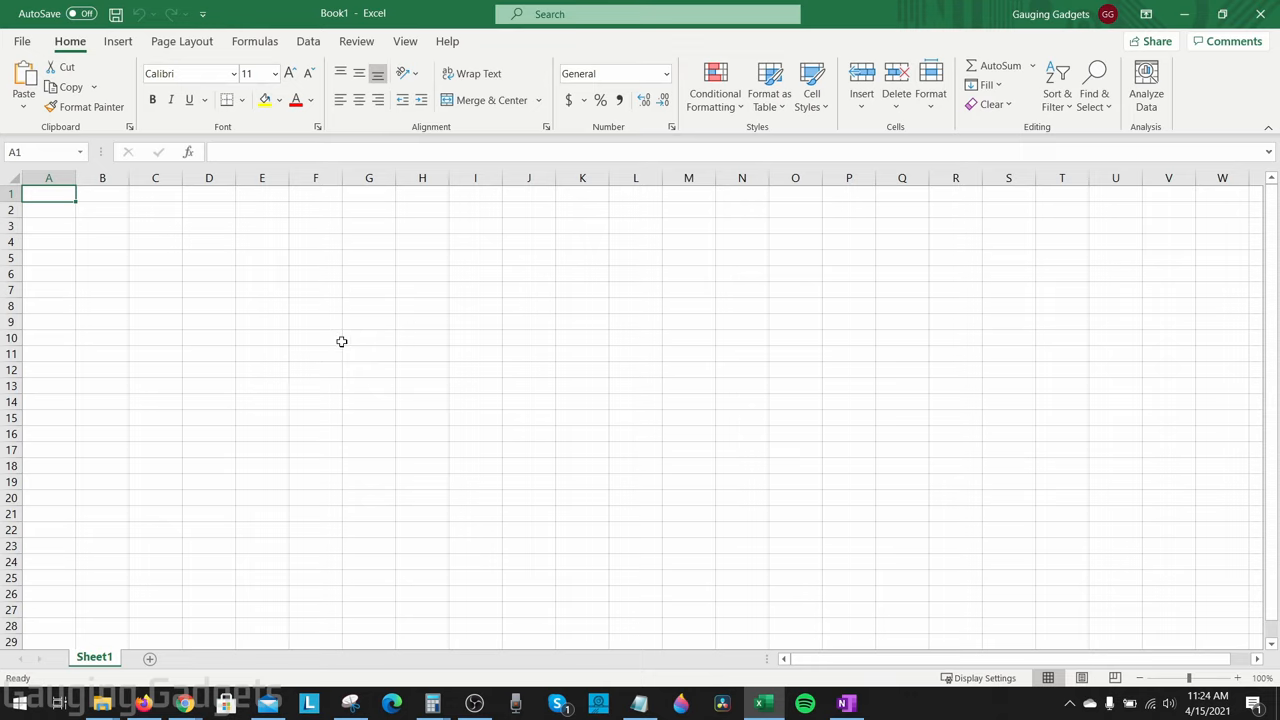
{"action": "mouse_move", "coordinate": [340, 330]}
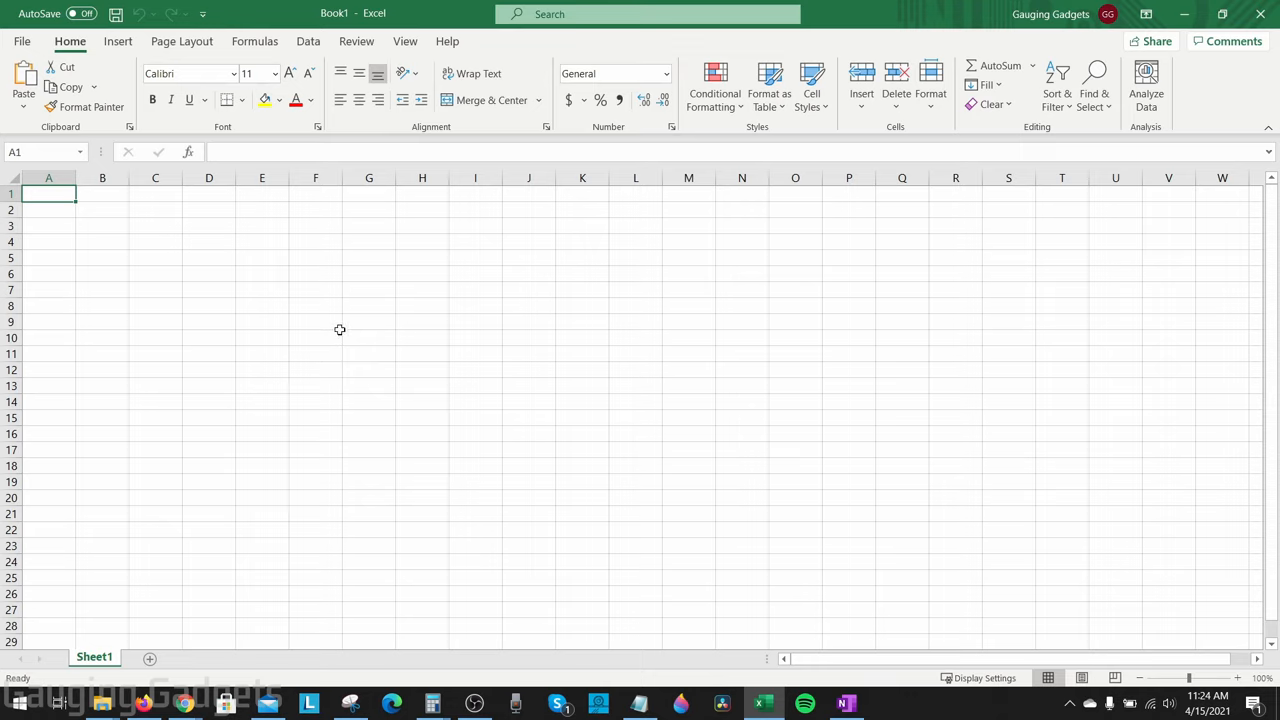
{"action": "mouse_move", "coordinate": [322, 323]}
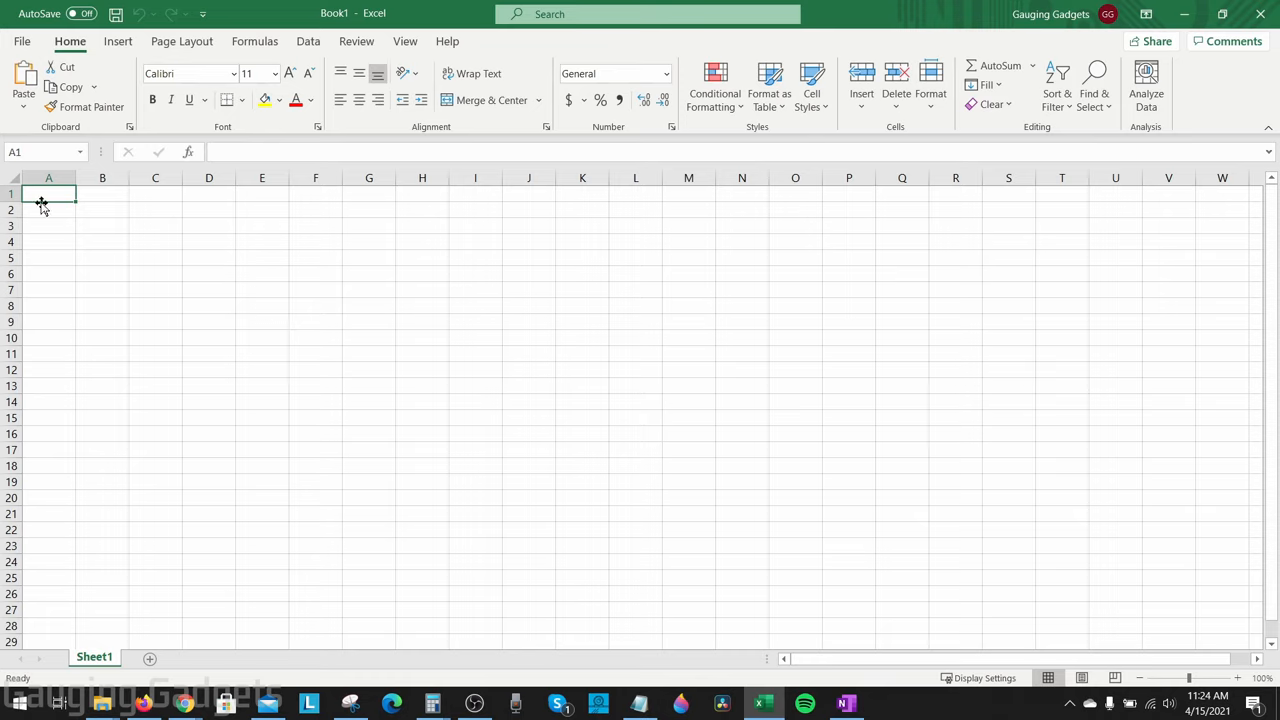
{"action": "mouse_move", "coordinate": [138, 191]}
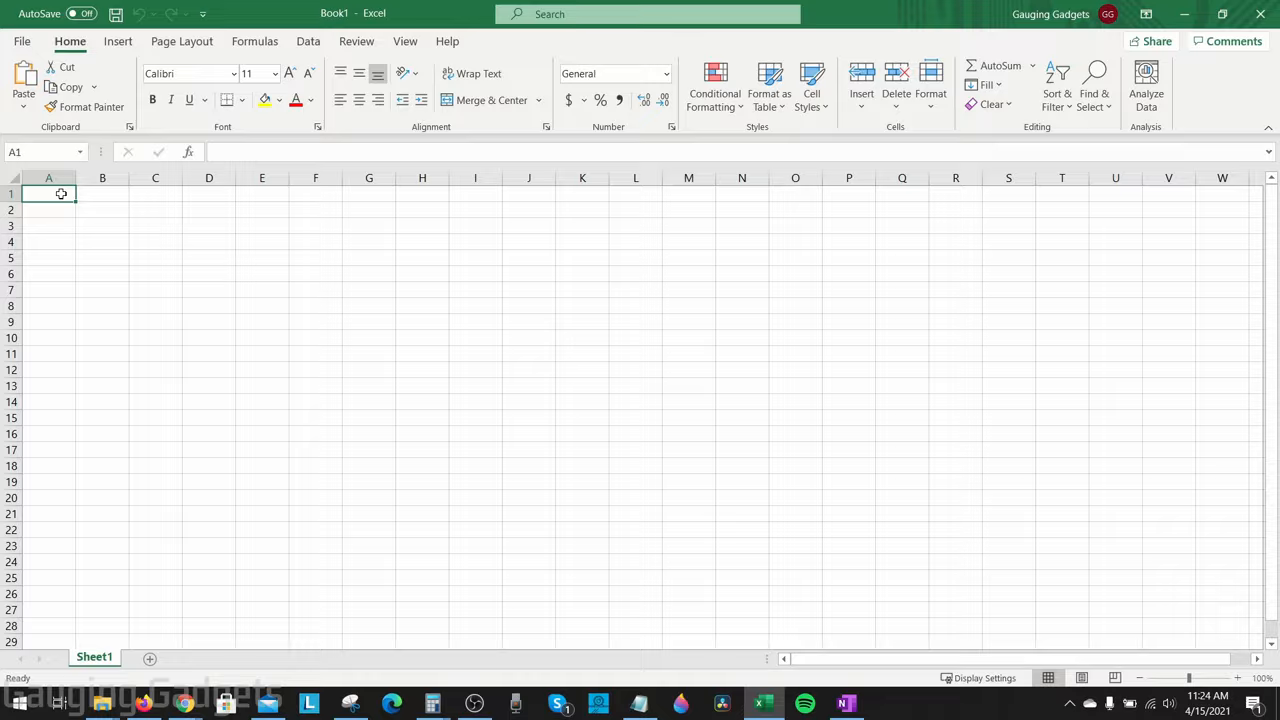
Step: Enter headers First Name, Last Name, Phone, Email, City in row 1, widen columns, select them
{"action": "type", "text": "First"}
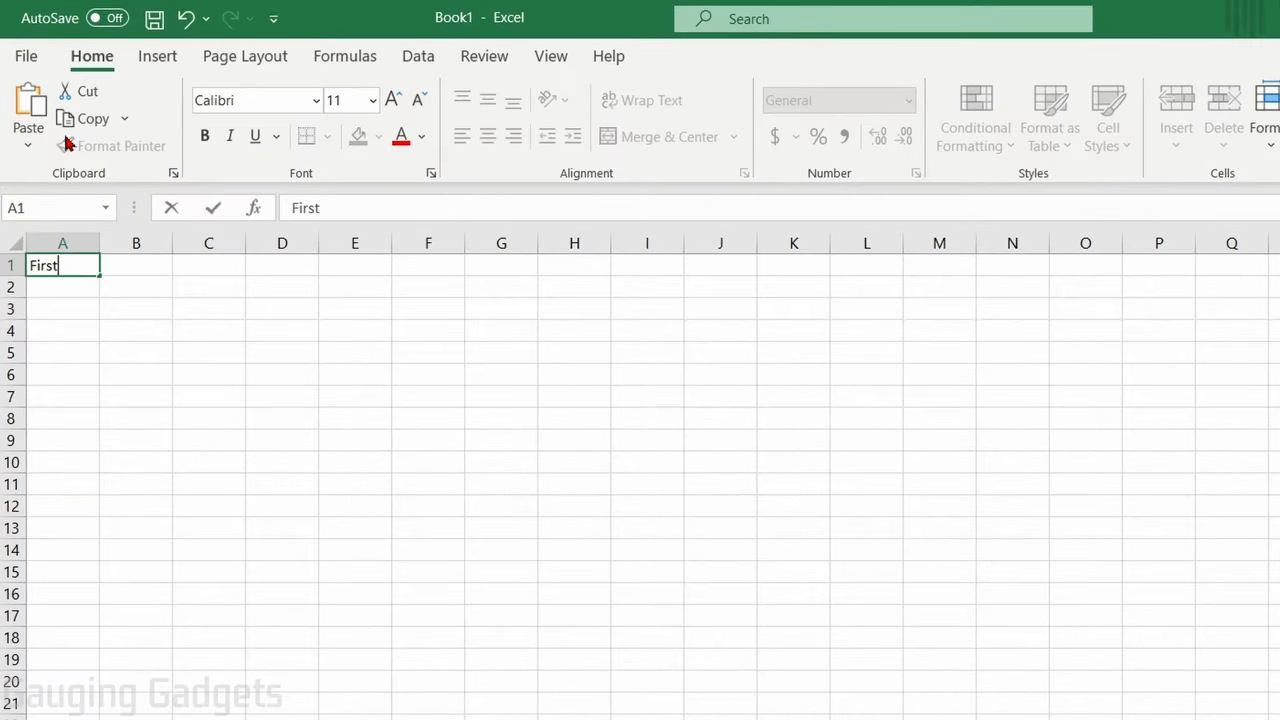
{"action": "type", "text": "Last"}
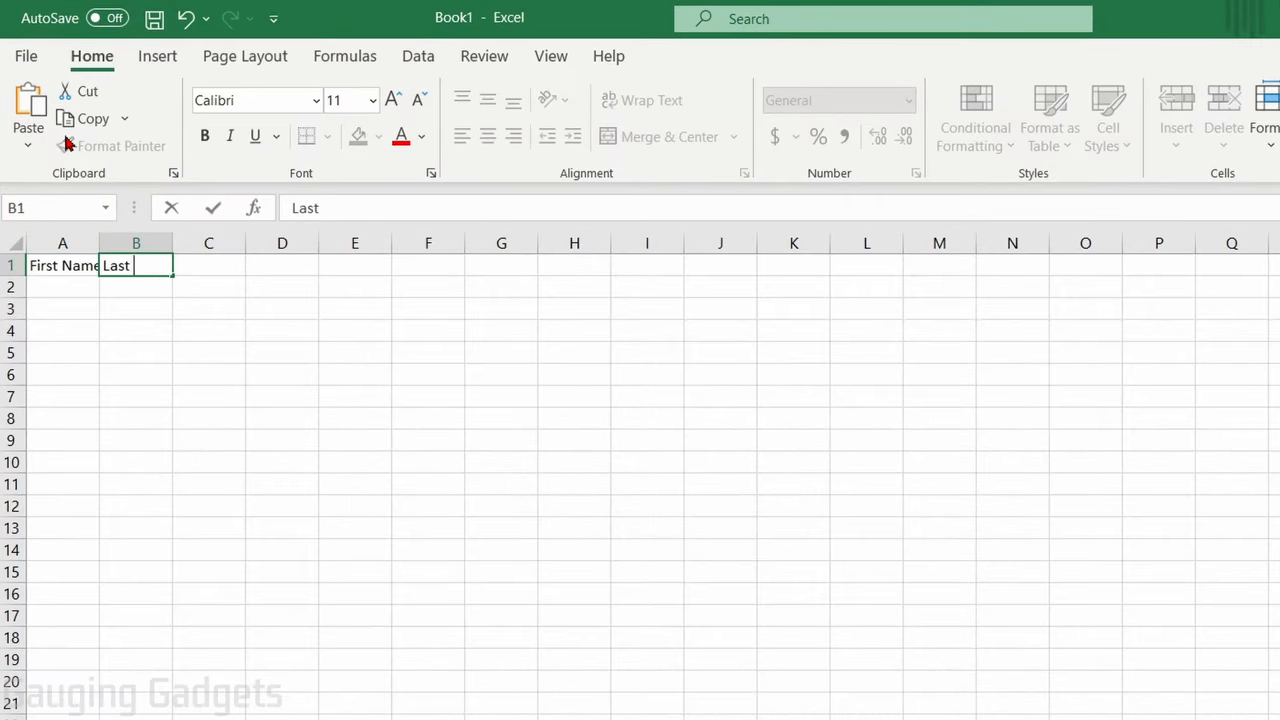
{"action": "type", "text": "Phone"}
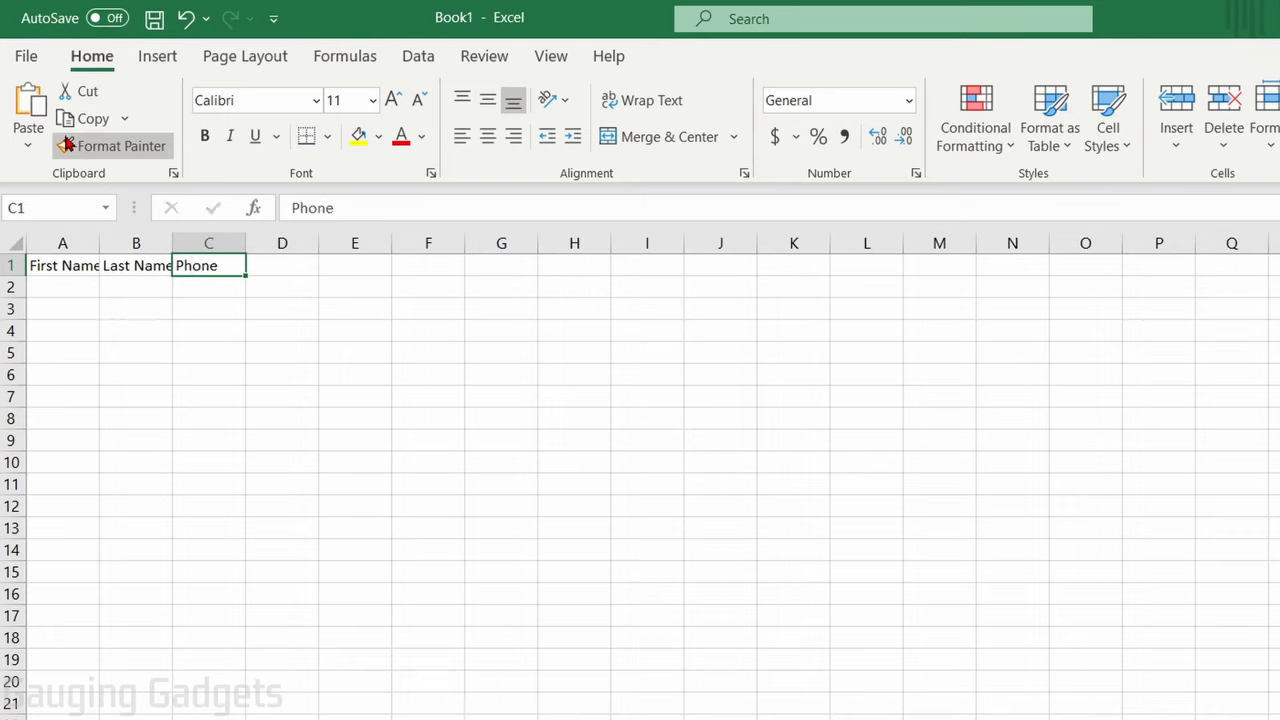
{"action": "type", "text": "Email"}
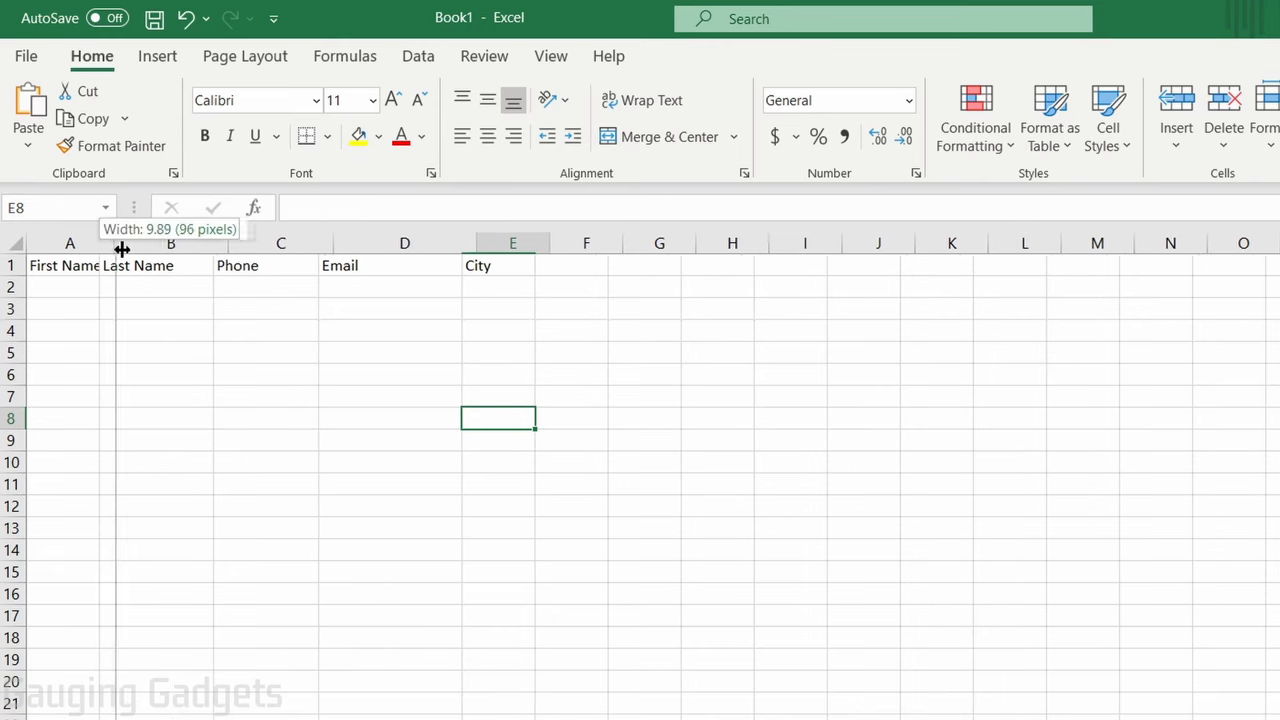
{"action": "left_click_drag", "start_coordinate": [122, 243], "coordinate": [135, 243]}
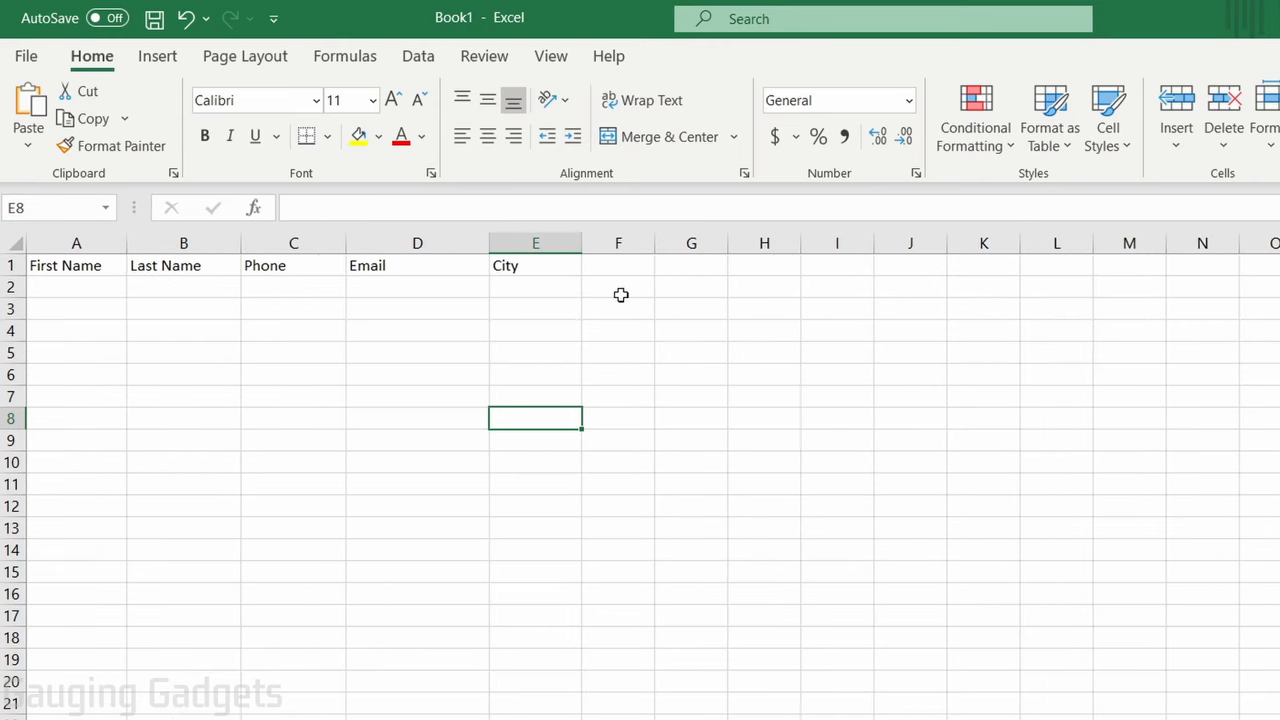
{"action": "left_click", "coordinate": [535, 330]}
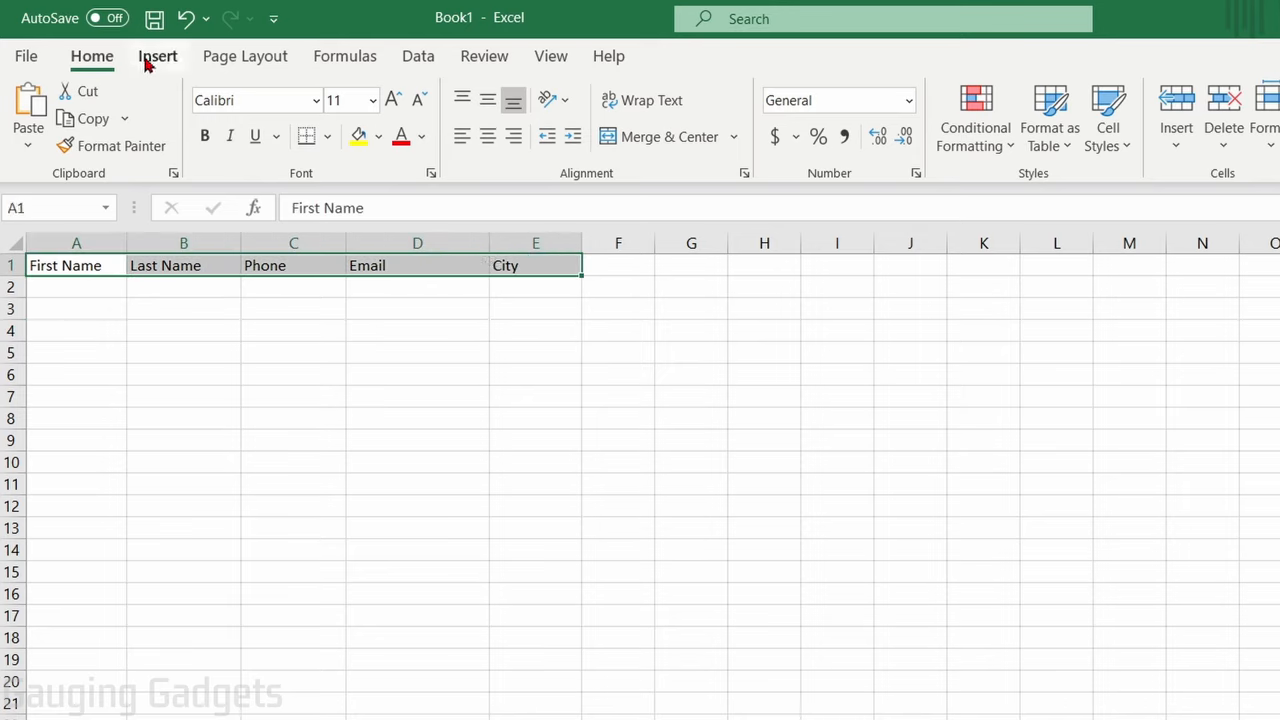
Step: Insert a table from the header row, keeping 'My table has headers' checked
{"action": "left_click", "coordinate": [157, 55]}
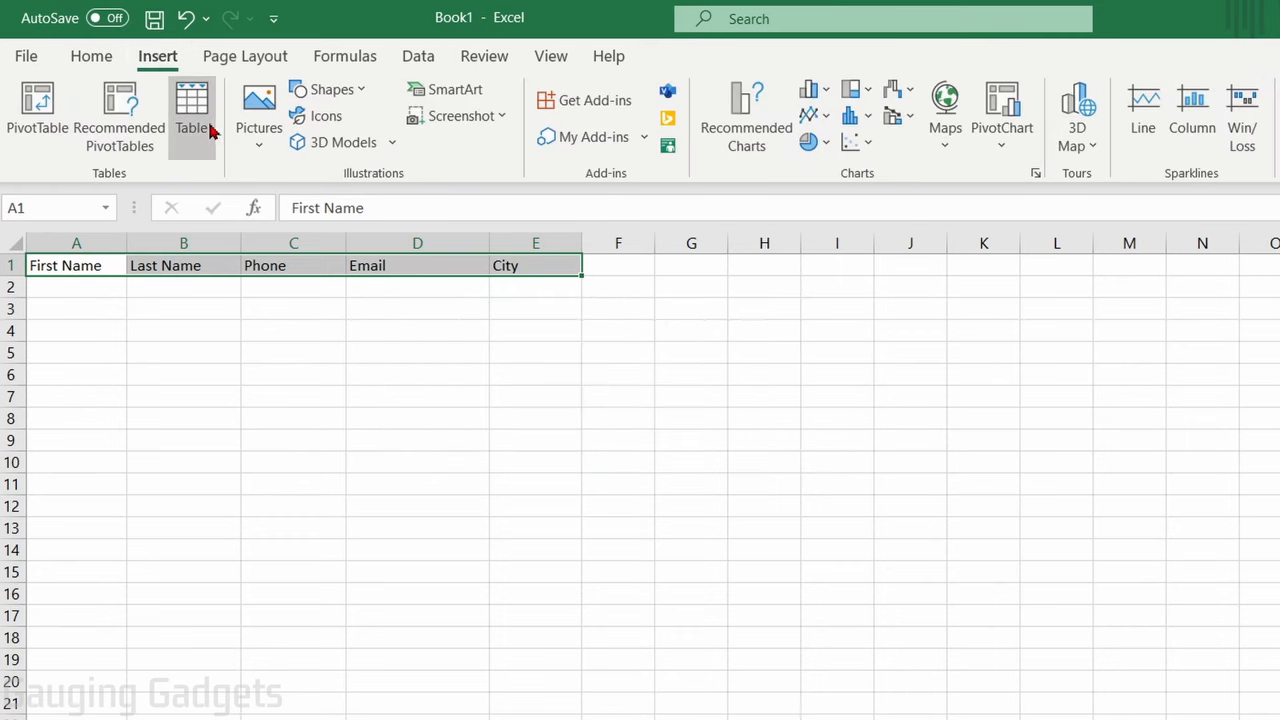
{"action": "left_click", "coordinate": [191, 110]}
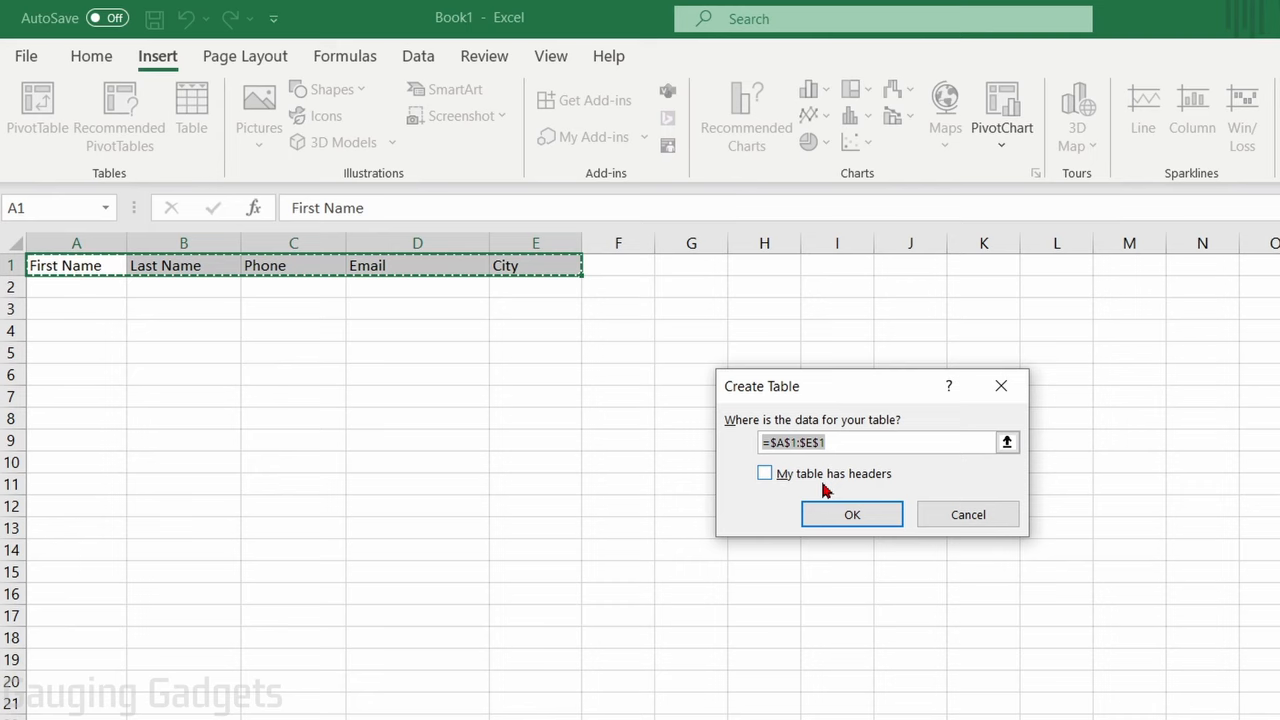
{"action": "left_click", "coordinate": [765, 473]}
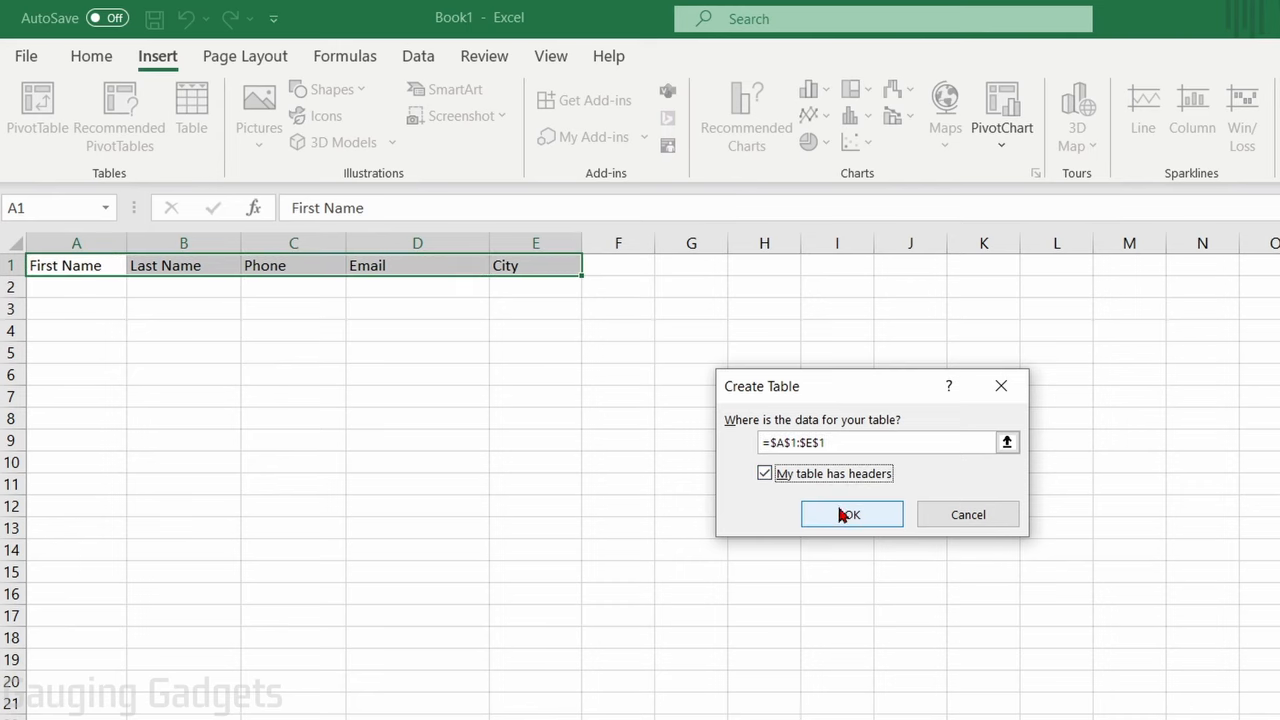
{"action": "left_click", "coordinate": [851, 514]}
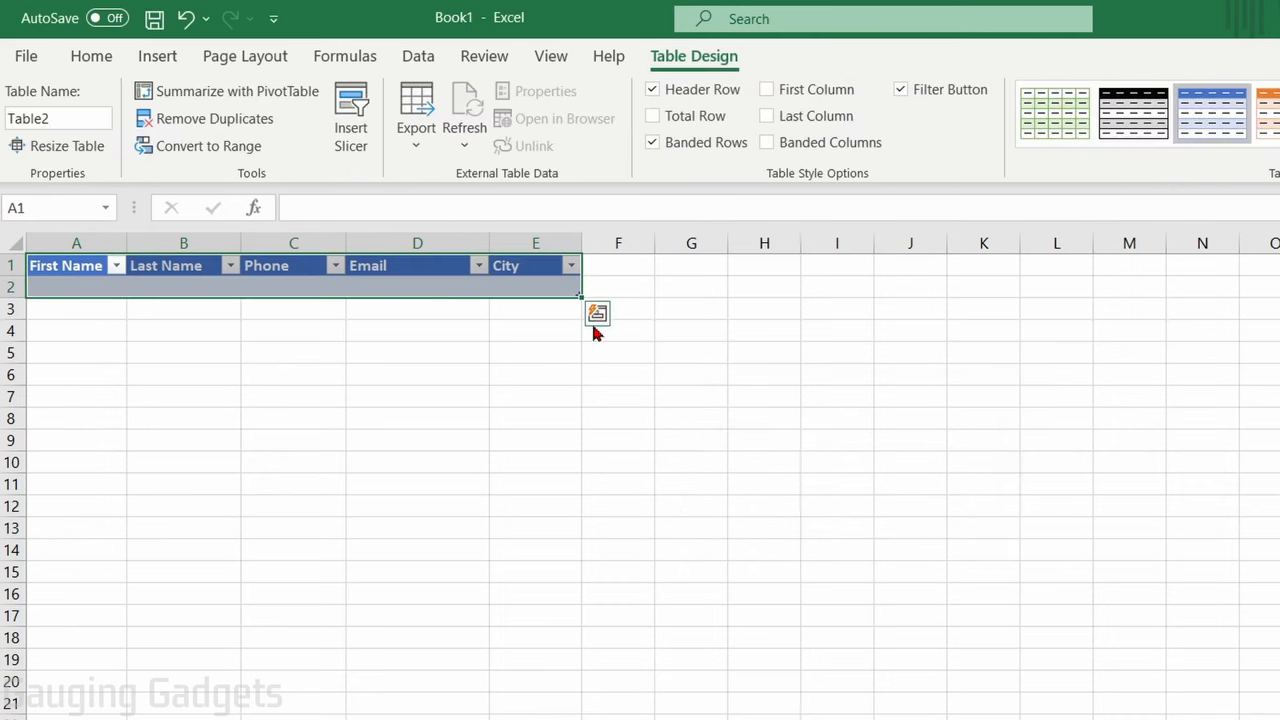
{"action": "mouse_move", "coordinate": [573, 363]}
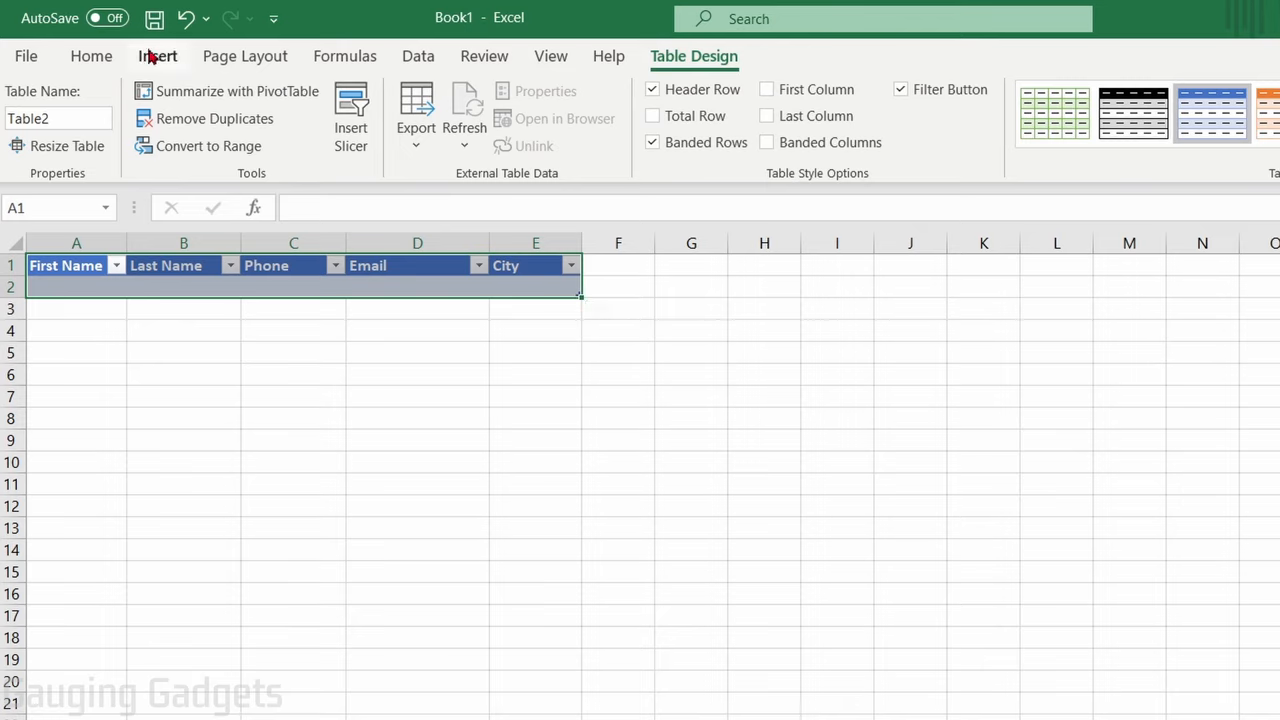
Step: Open Excel Options on the Customize the Ribbon page from the ribbon's right-click menu
{"action": "right_click", "coordinate": [160, 70]}
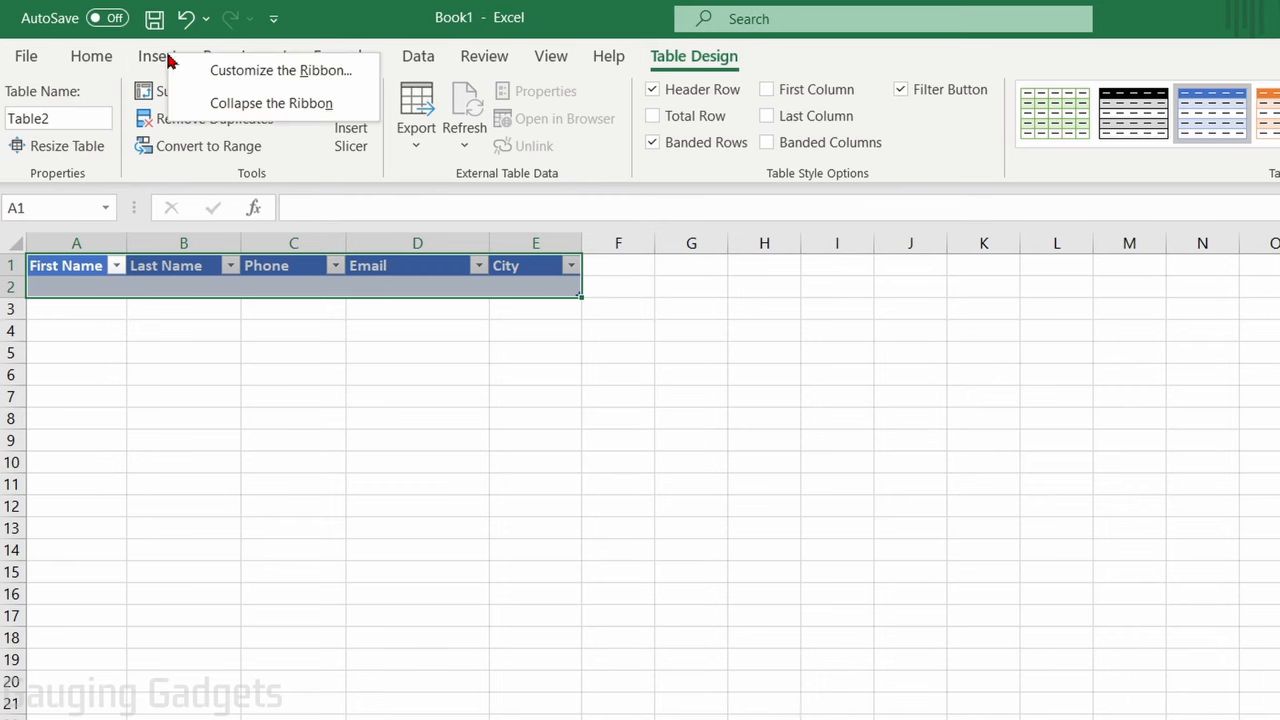
{"action": "mouse_move", "coordinate": [280, 70]}
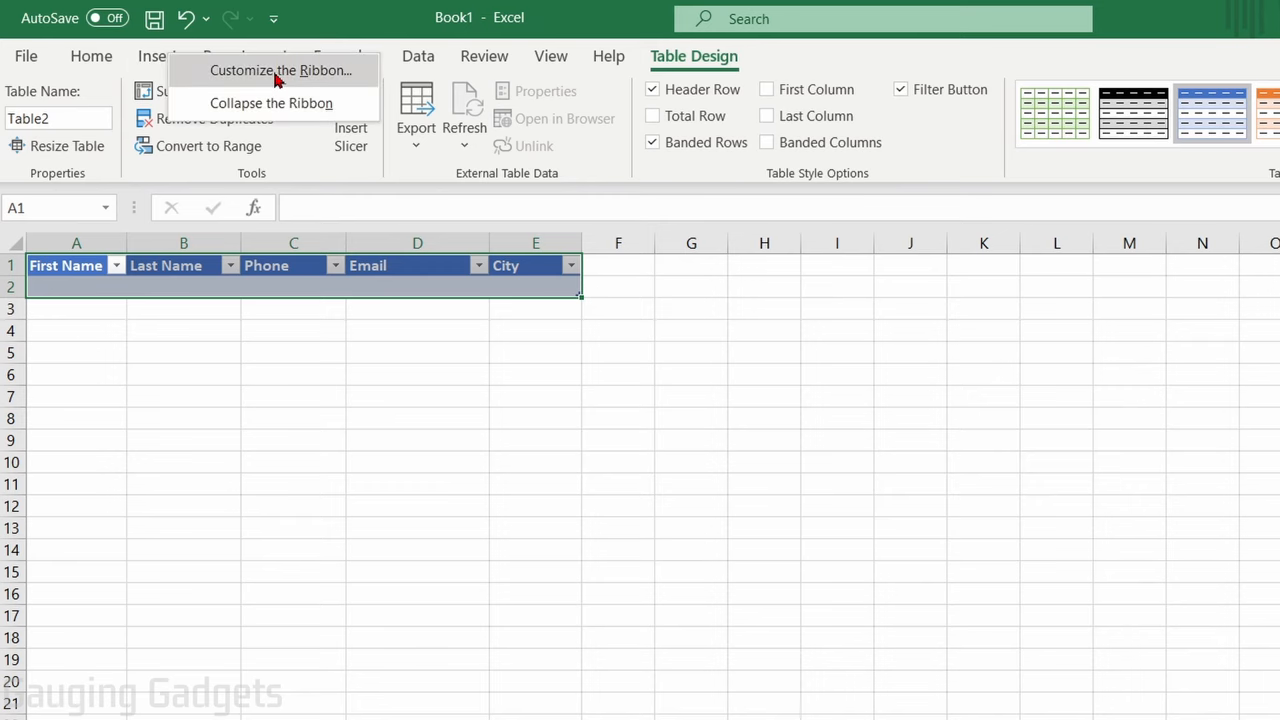
{"action": "left_click", "coordinate": [282, 70]}
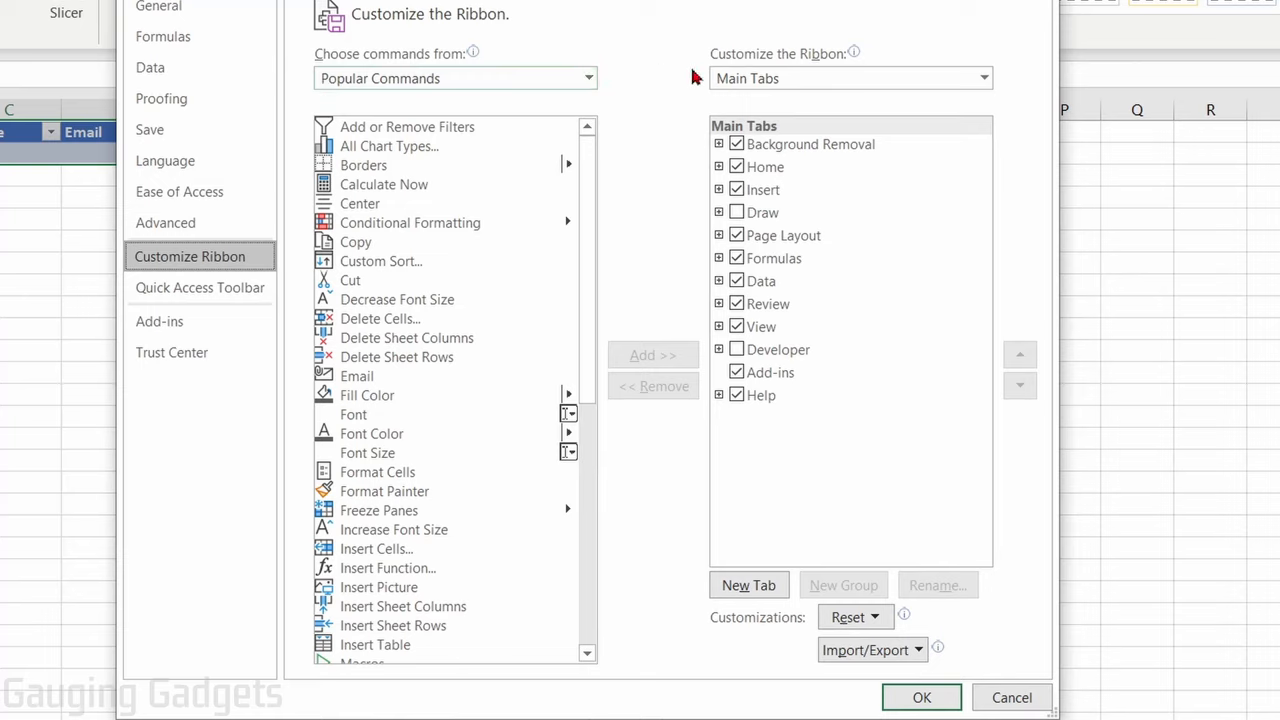
{"action": "mouse_move", "coordinate": [636, 68]}
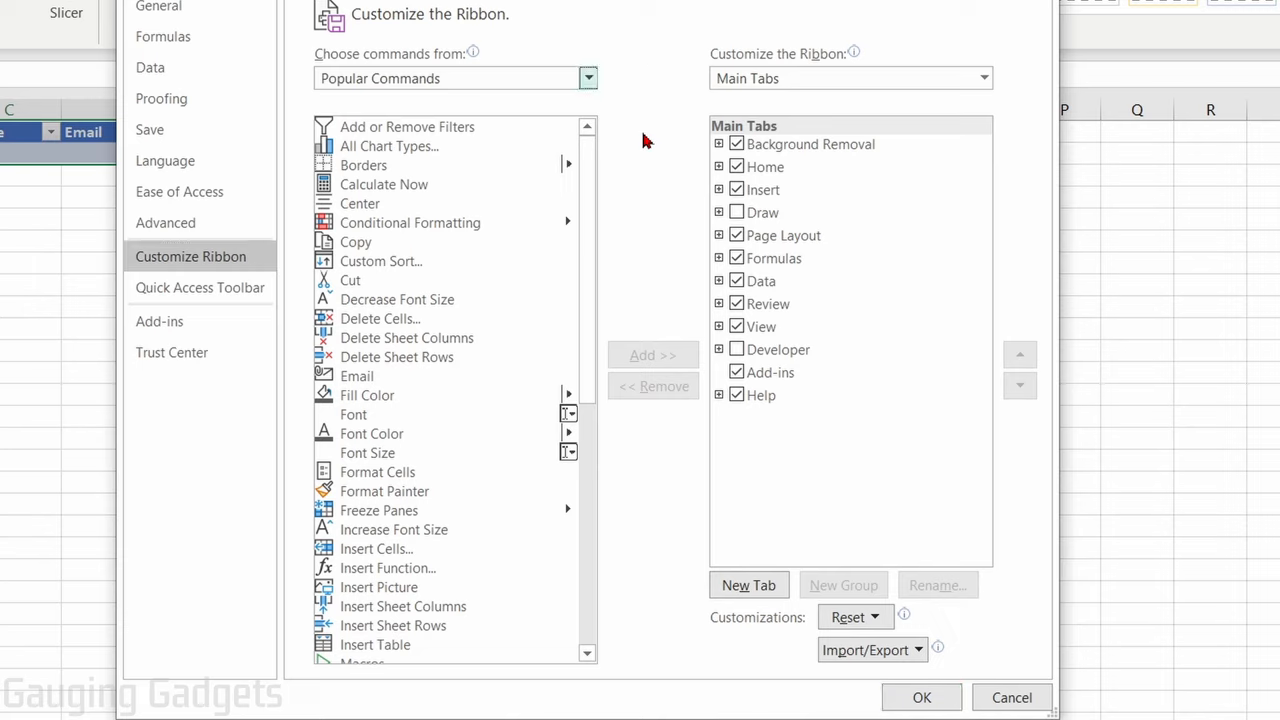
{"action": "mouse_move", "coordinate": [800, 138]}
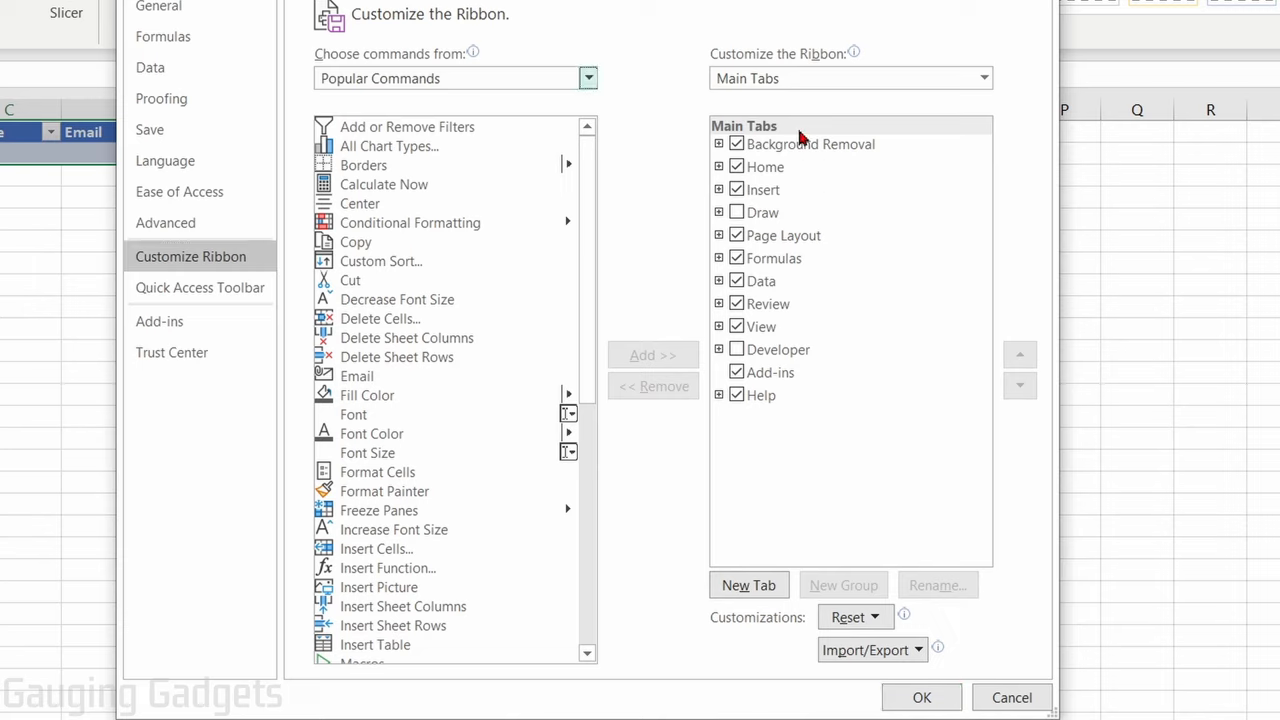
{"action": "mouse_move", "coordinate": [748, 585]}
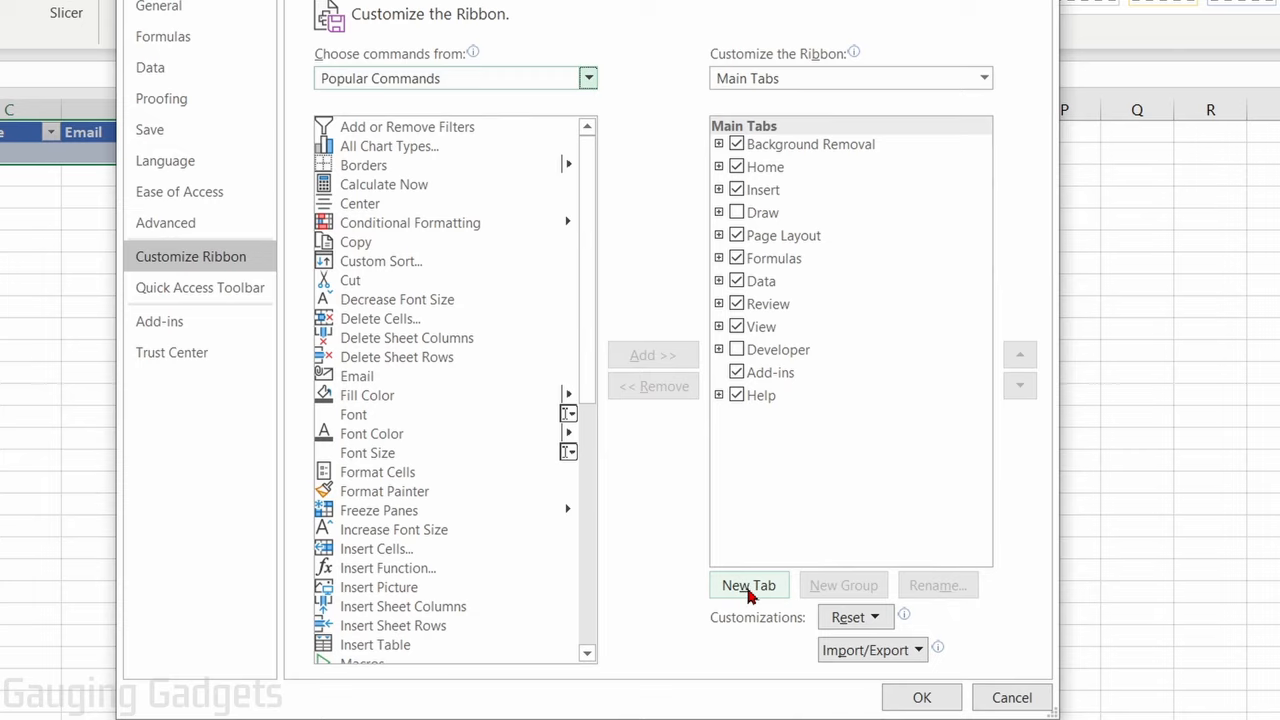
Step: Add a new ribbon tab, rename it 'Data Entry', and select its New Group
{"action": "left_click", "coordinate": [748, 585]}
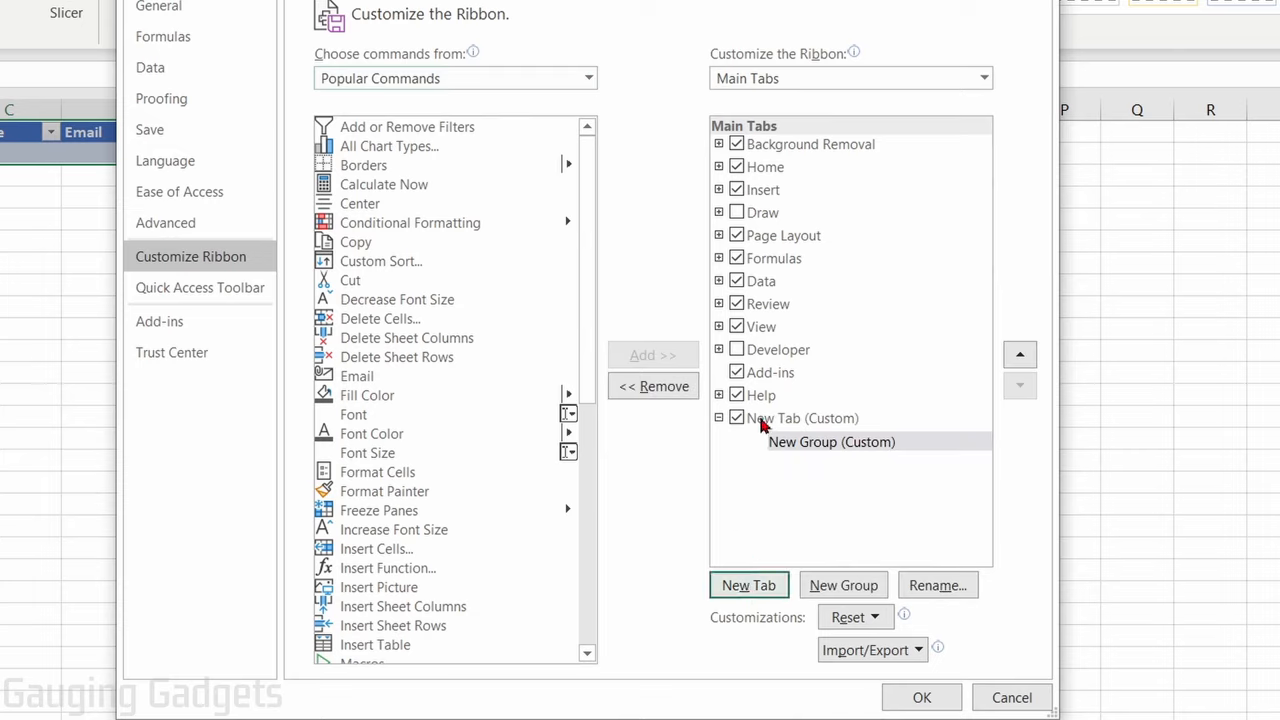
{"action": "right_click", "coordinate": [800, 418]}
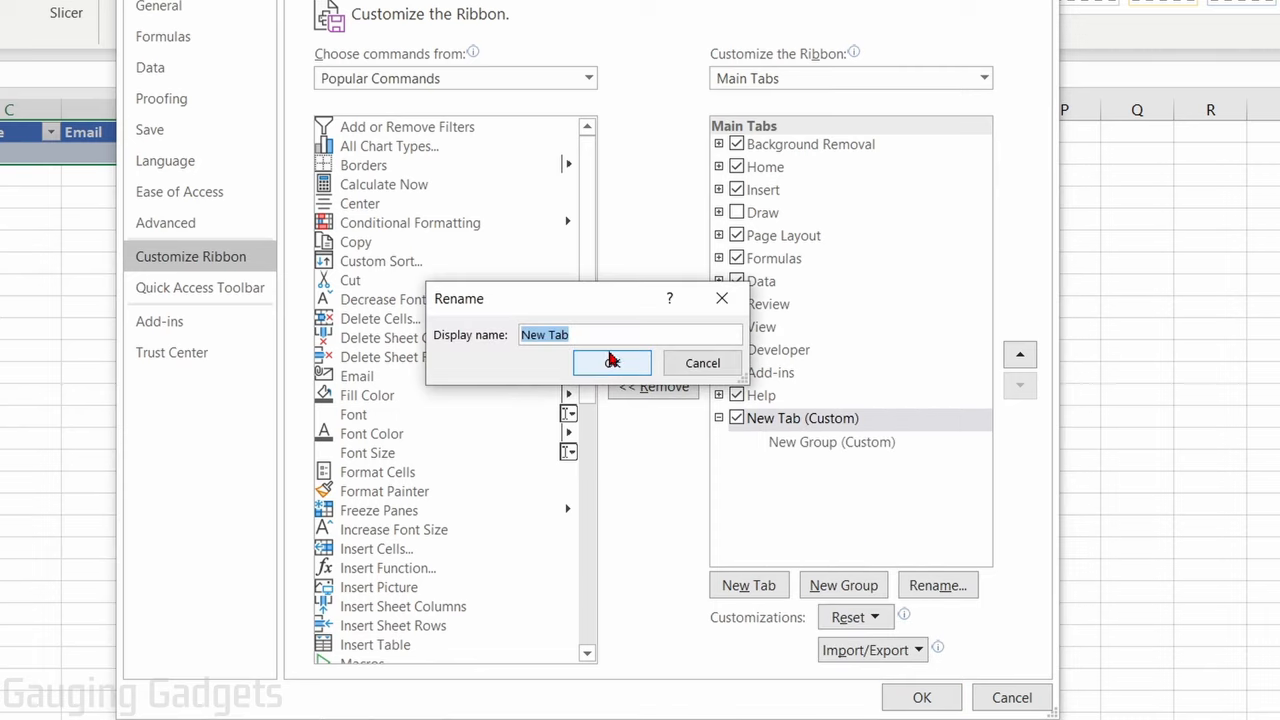
{"action": "type", "text": "Data Entr"}
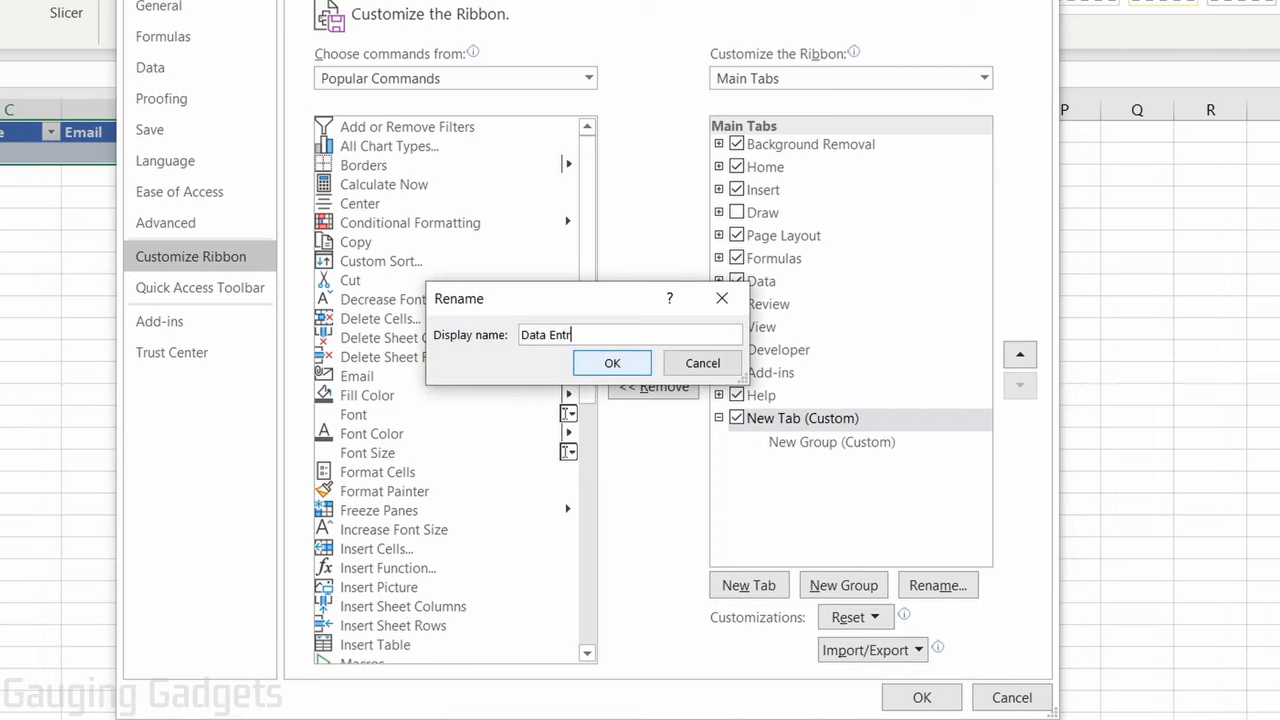
{"action": "left_click", "coordinate": [612, 362]}
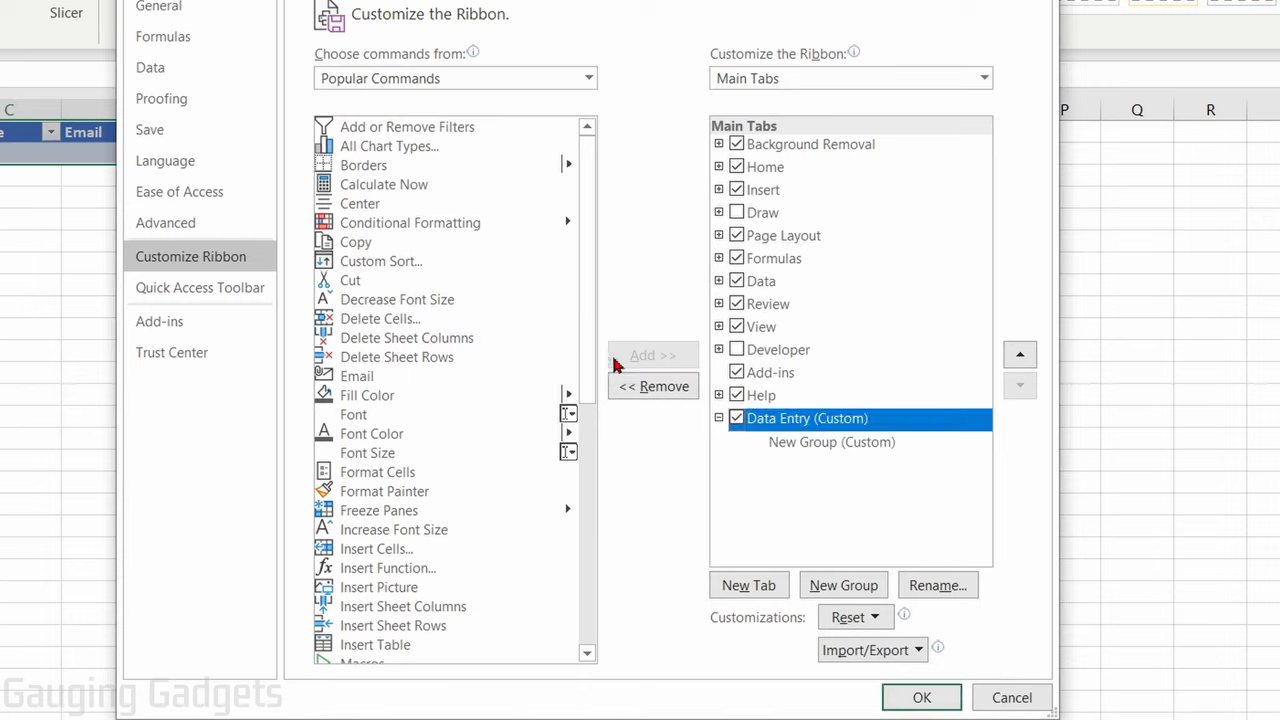
{"action": "left_click", "coordinate": [831, 442]}
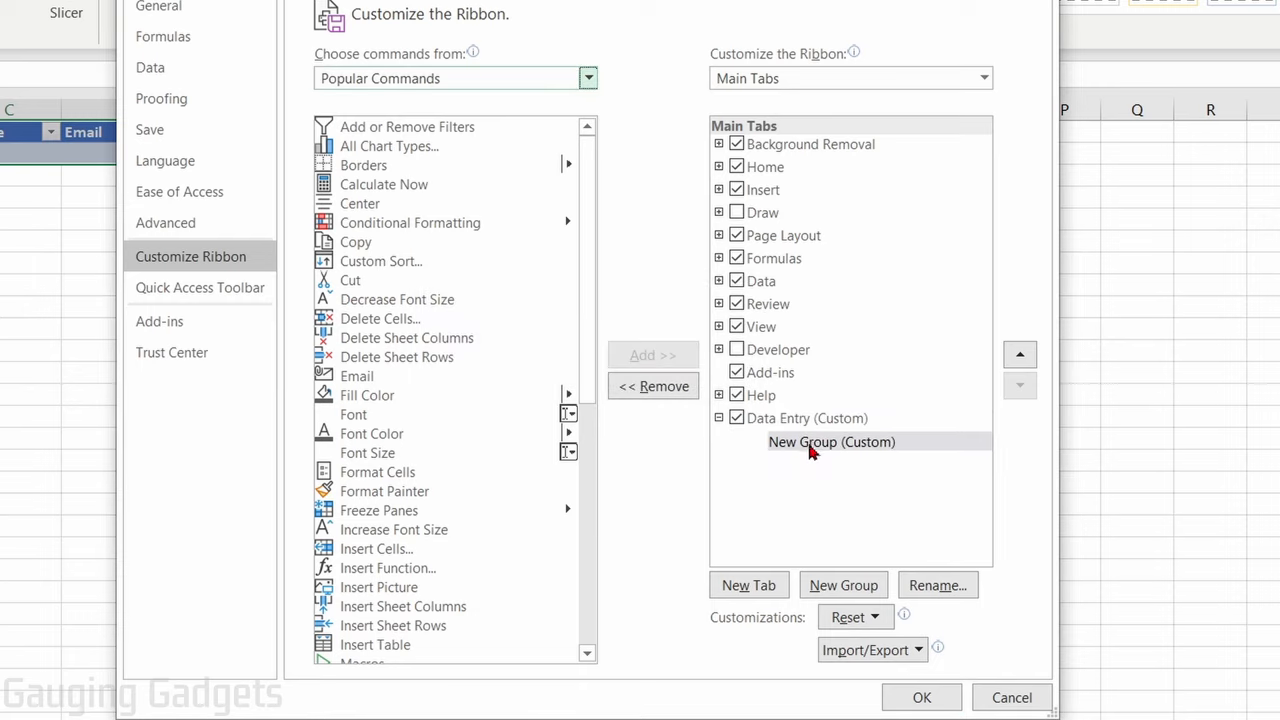
{"action": "left_click", "coordinate": [831, 442]}
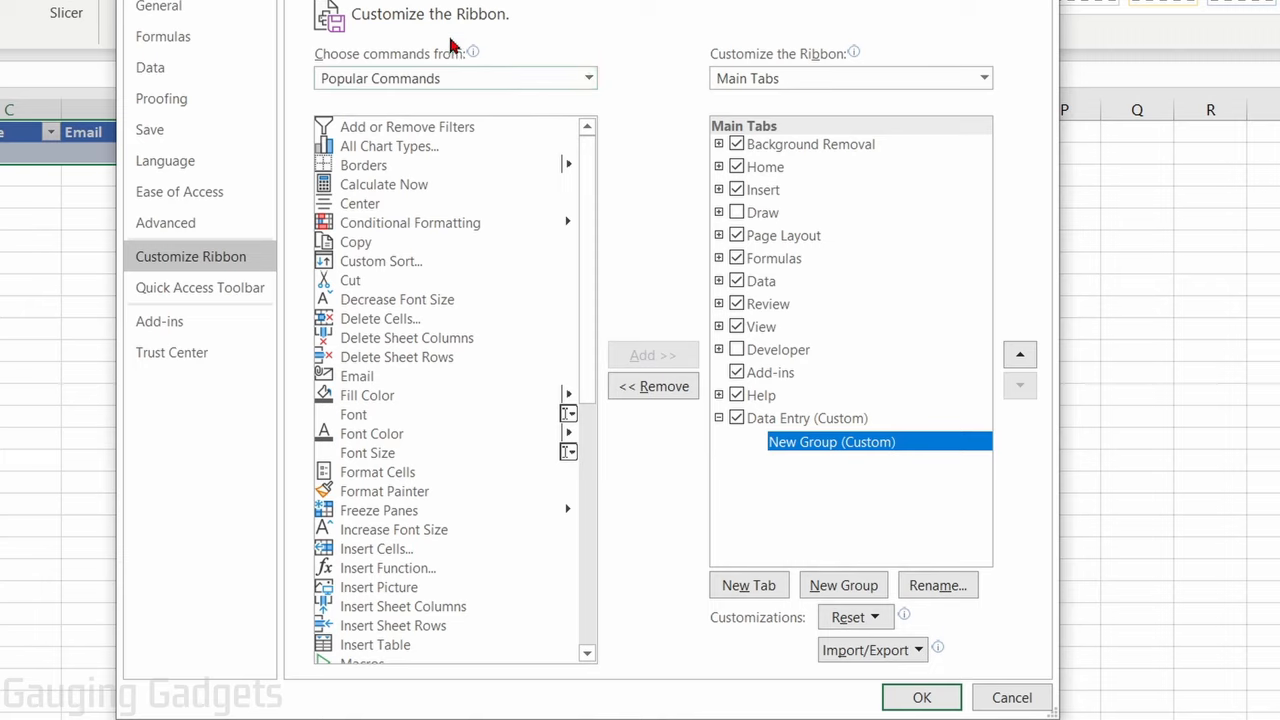
{"action": "mouse_move", "coordinate": [460, 78]}
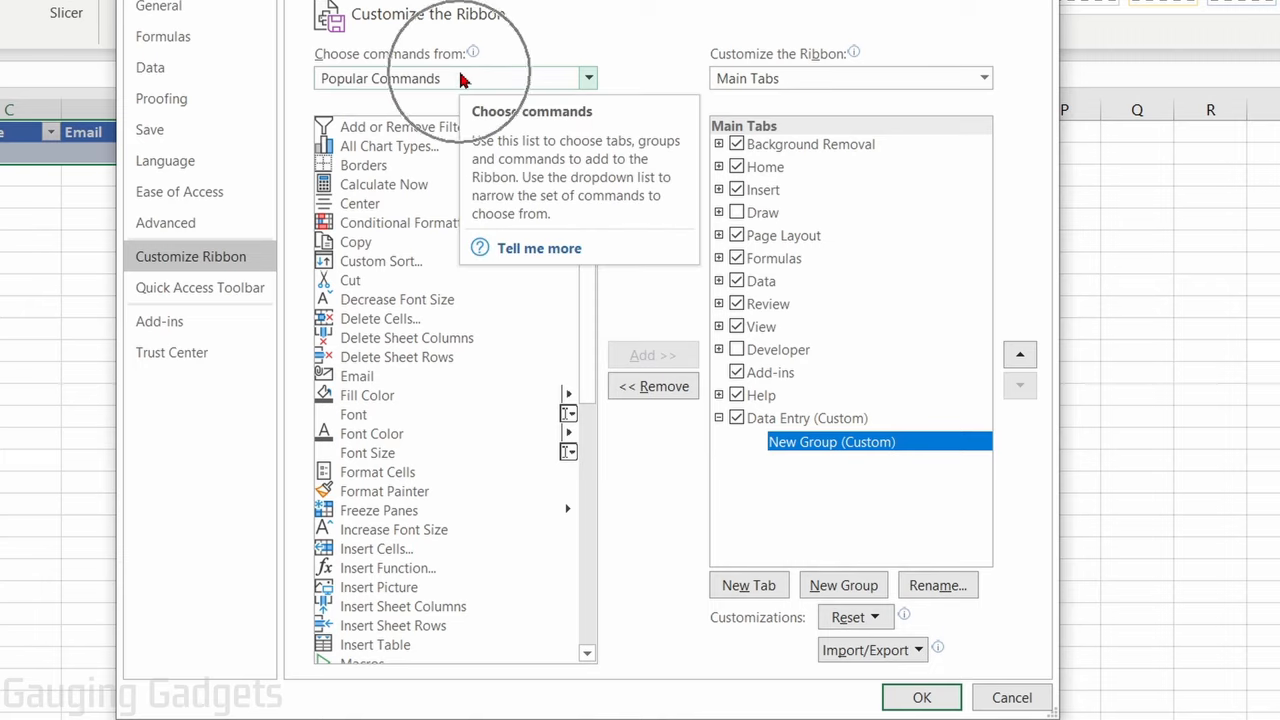
Step: Add Form from Commands Not in the Ribbon to the Data Entry group and confirm
{"action": "left_click", "coordinate": [588, 78]}
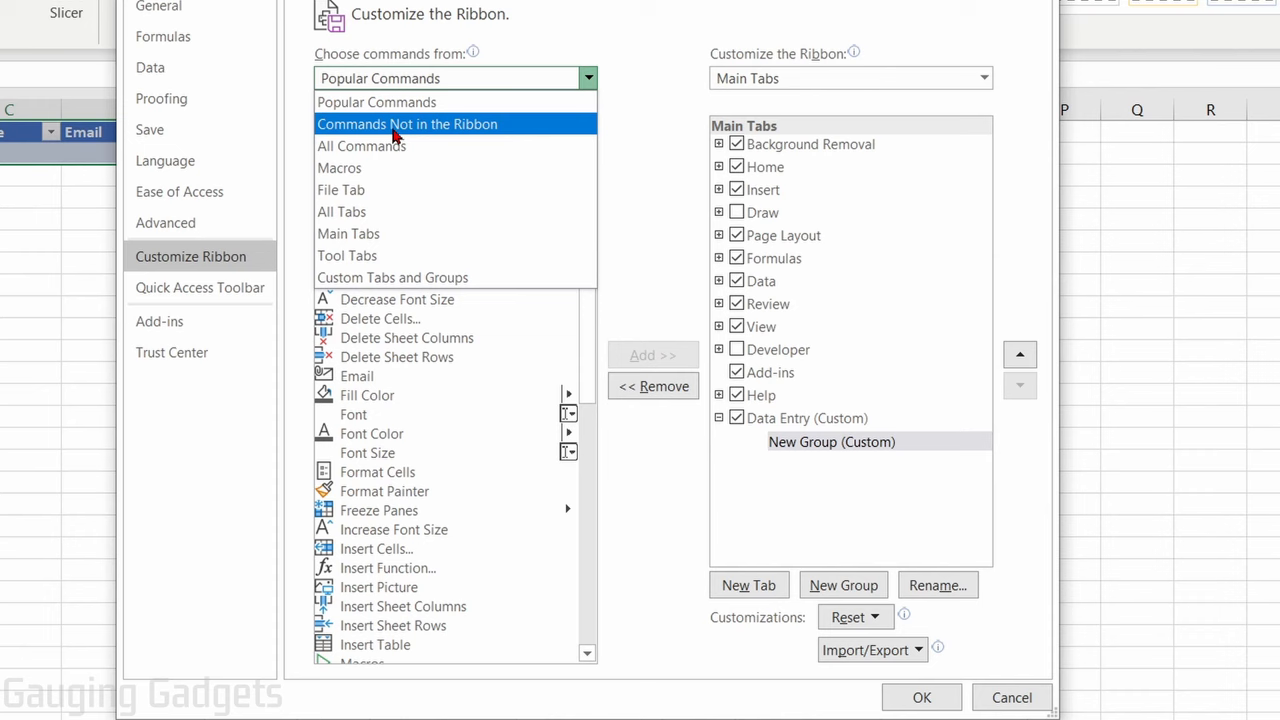
{"action": "left_click", "coordinate": [407, 124]}
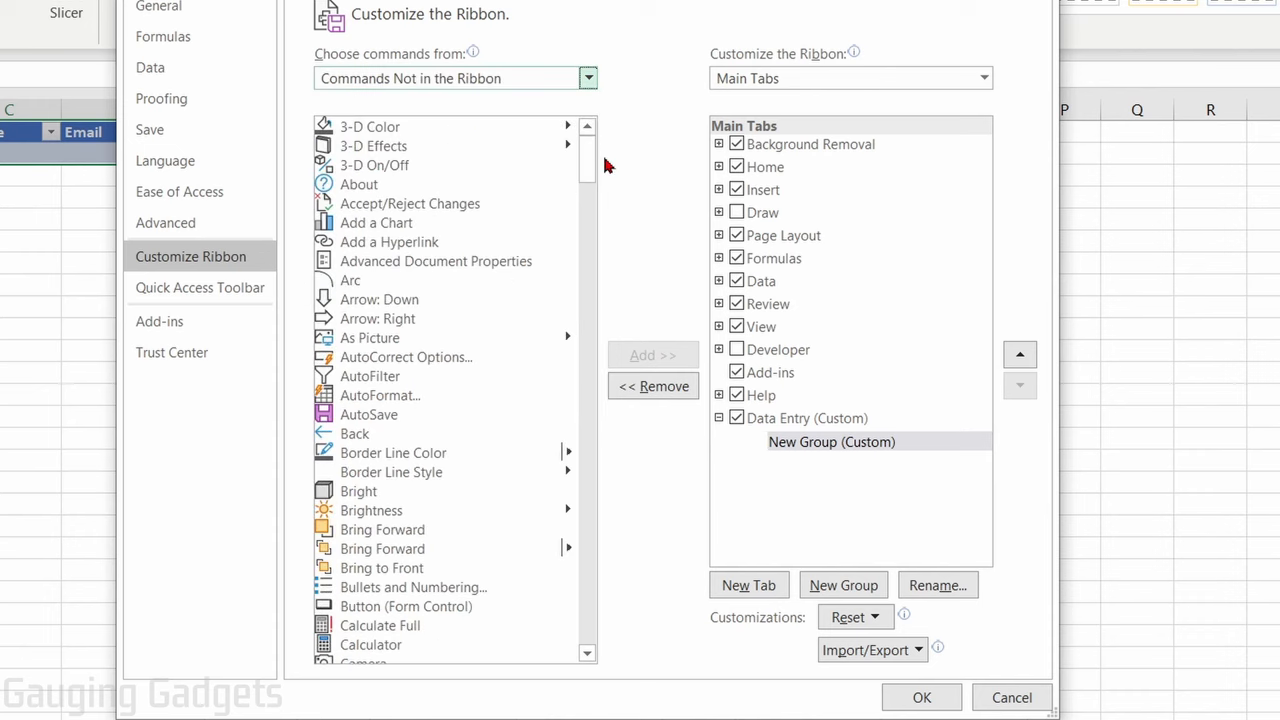
{"action": "scroll", "scroll_direction": "down", "scroll_amount": 3}
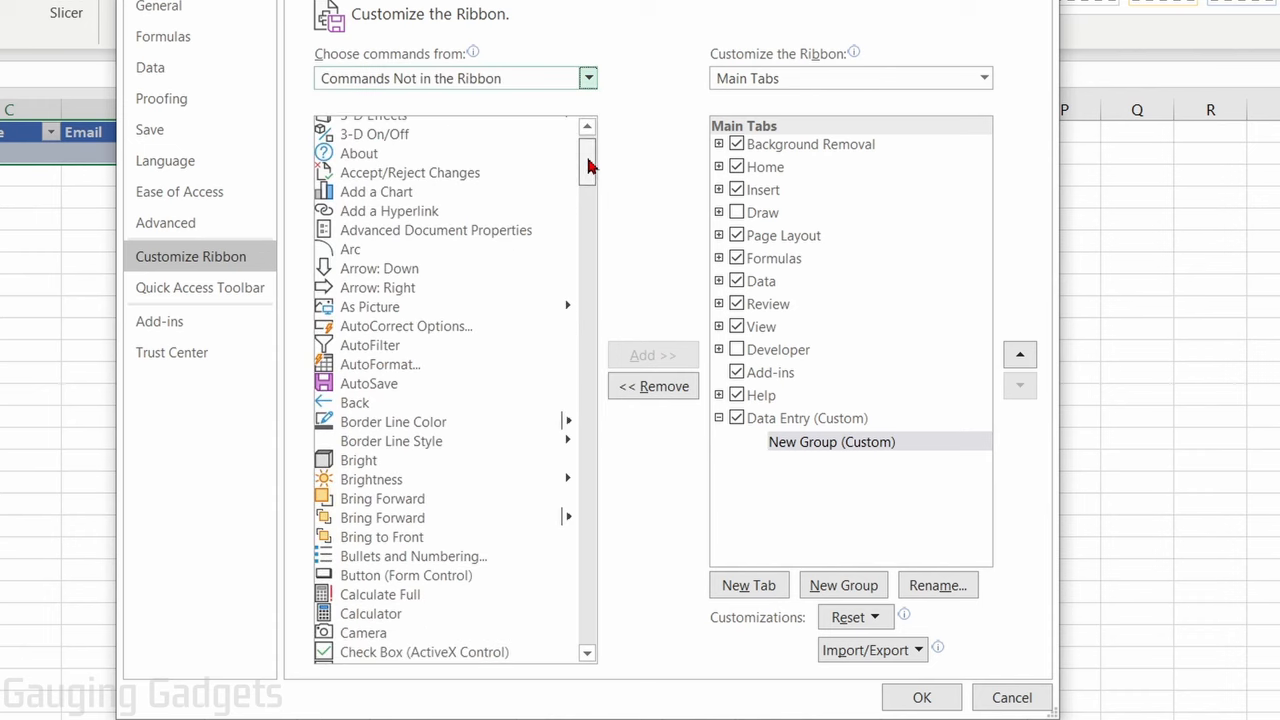
{"action": "left_click_drag", "start_coordinate": [587, 165], "coordinate": [587, 280]}
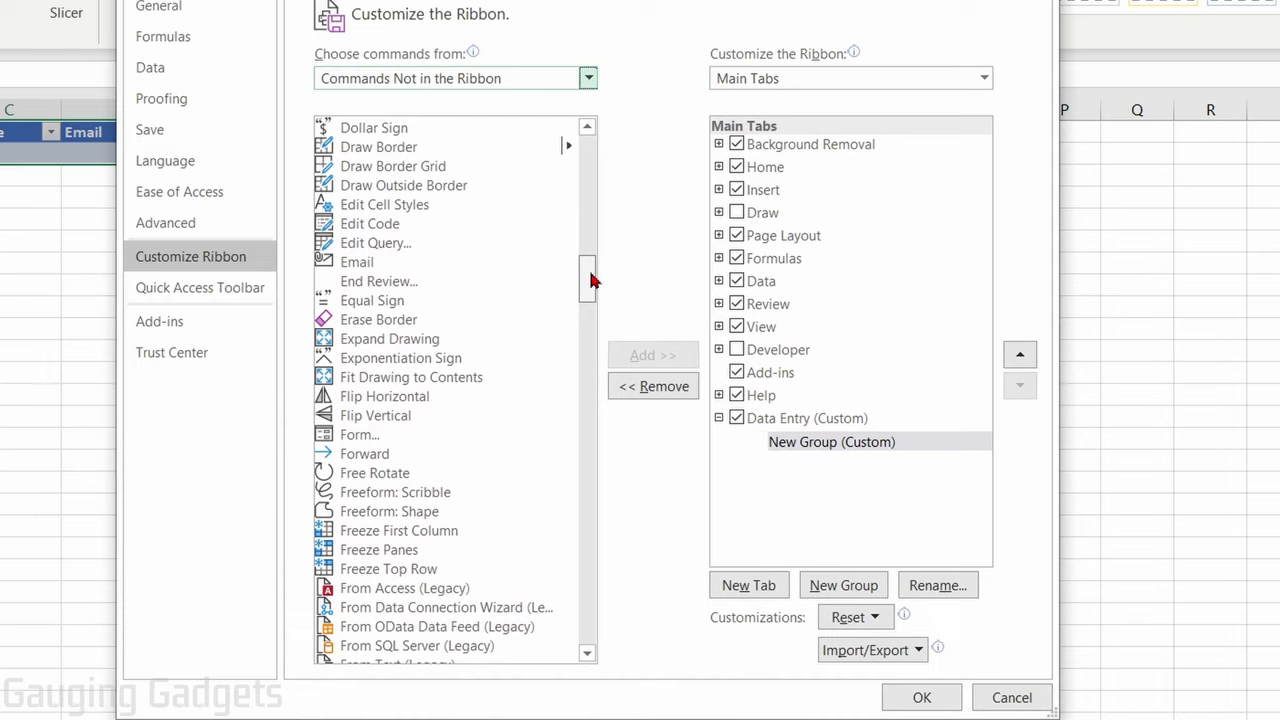
{"action": "left_click", "coordinate": [360, 434]}
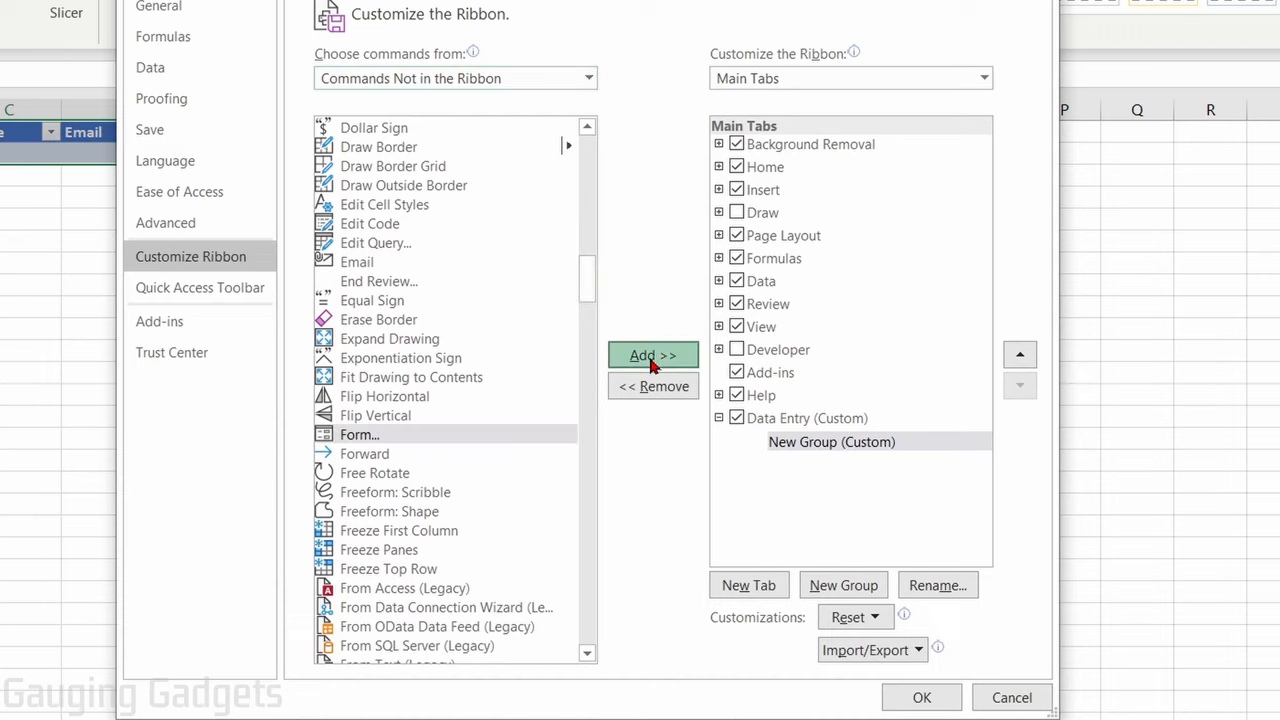
{"action": "left_click", "coordinate": [652, 355]}
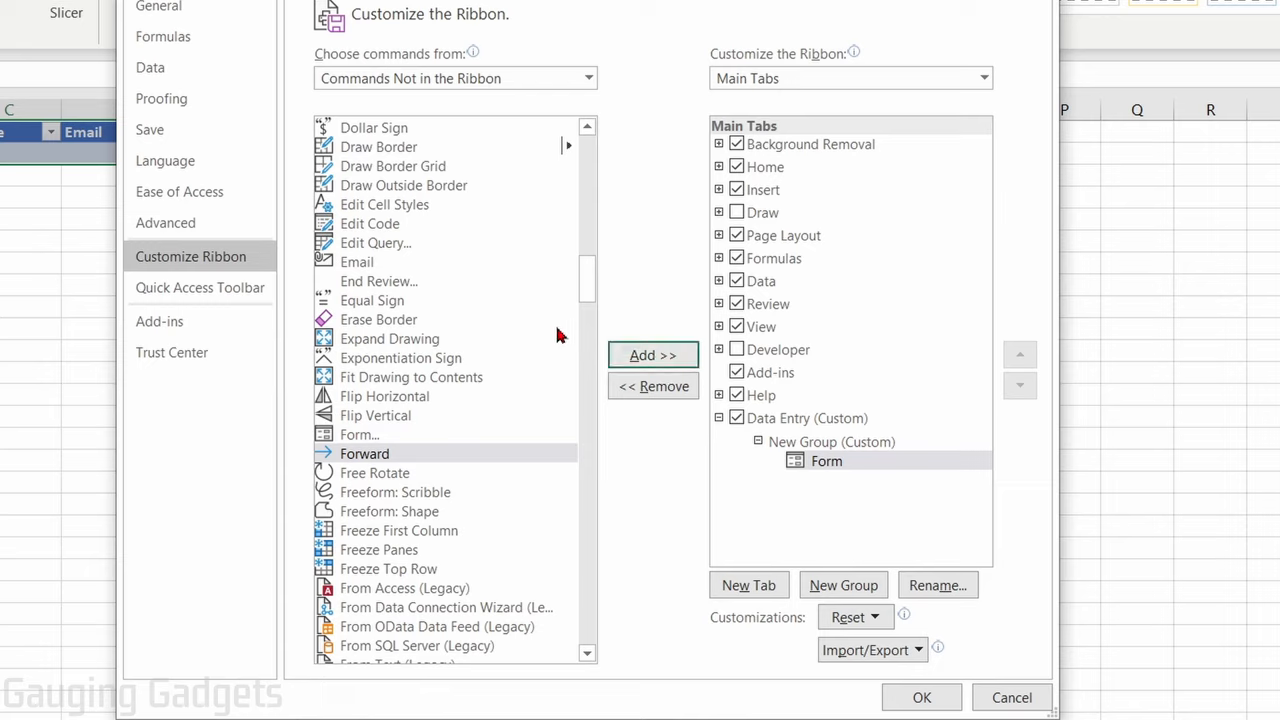
{"action": "mouse_move", "coordinate": [780, 430]}
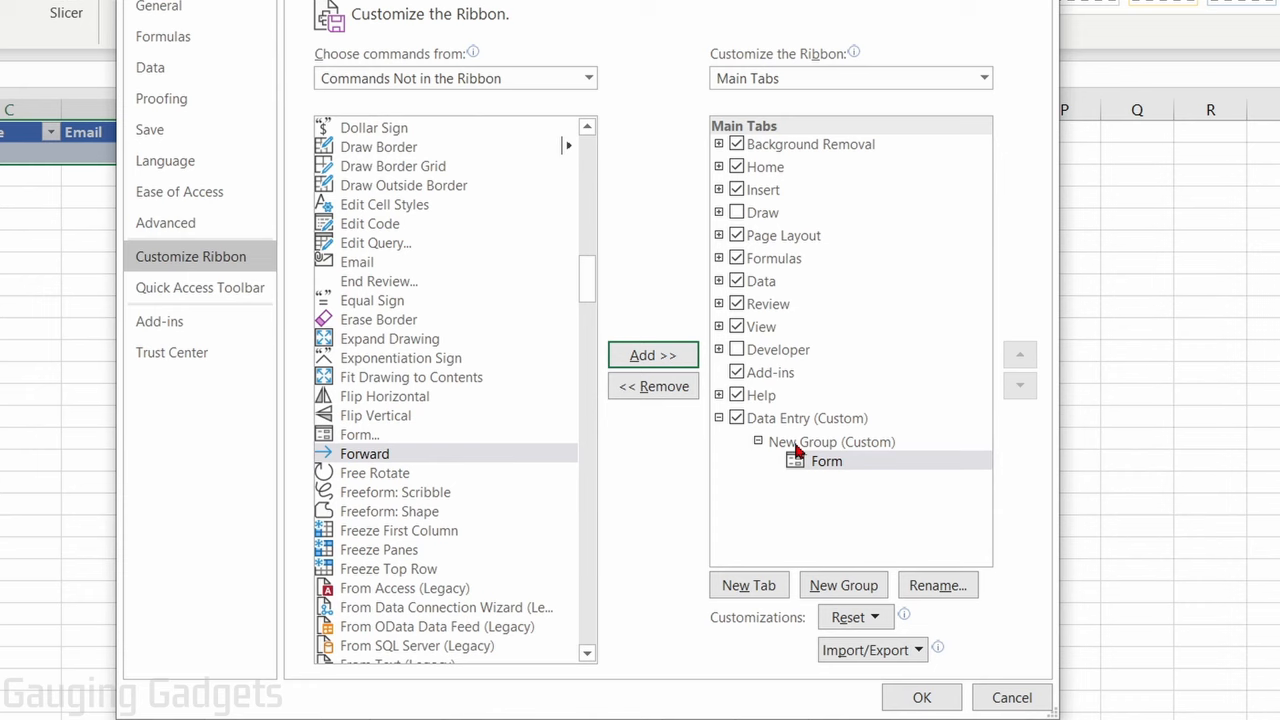
{"action": "mouse_move", "coordinate": [843, 456]}
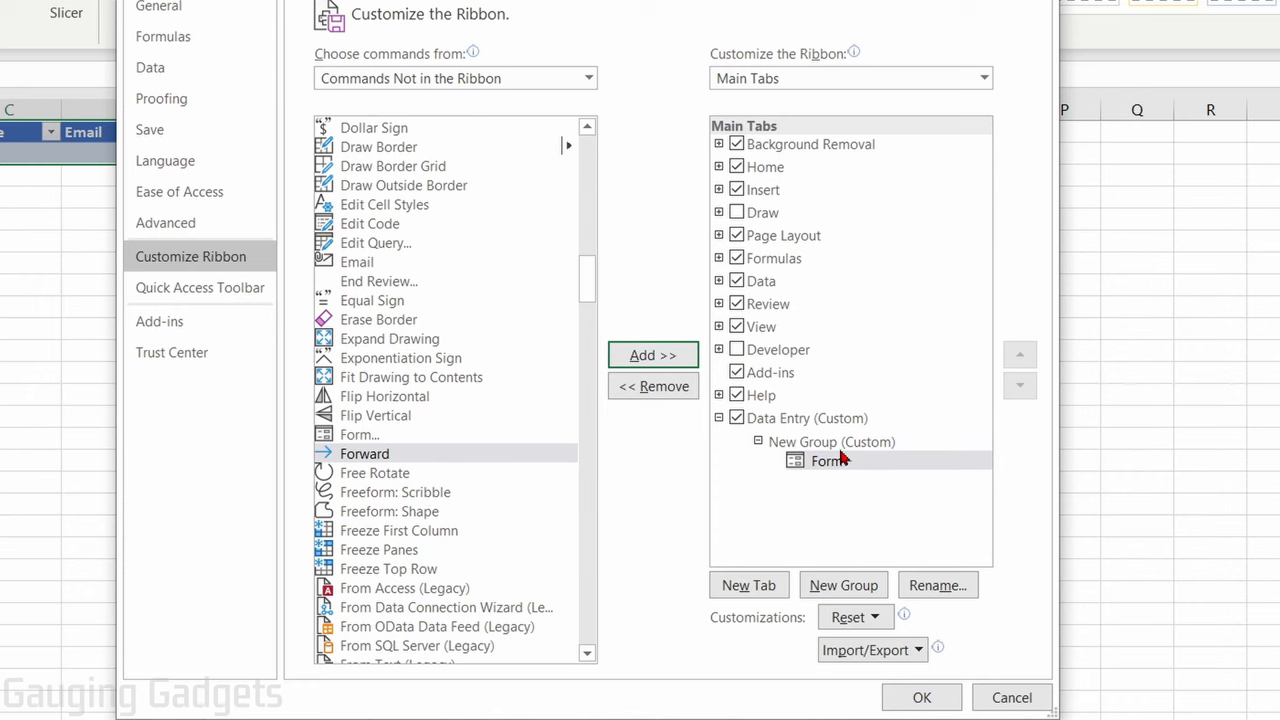
{"action": "left_click", "coordinate": [920, 697]}
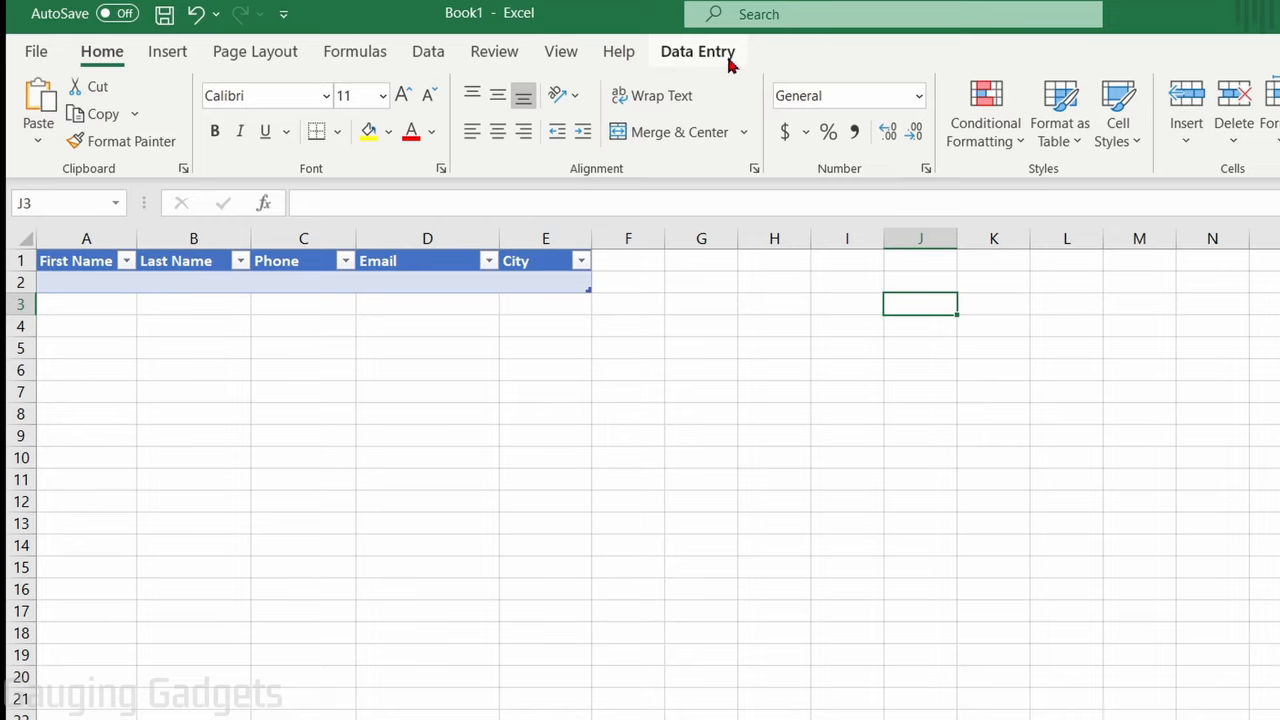
{"action": "mouse_move", "coordinate": [730, 60]}
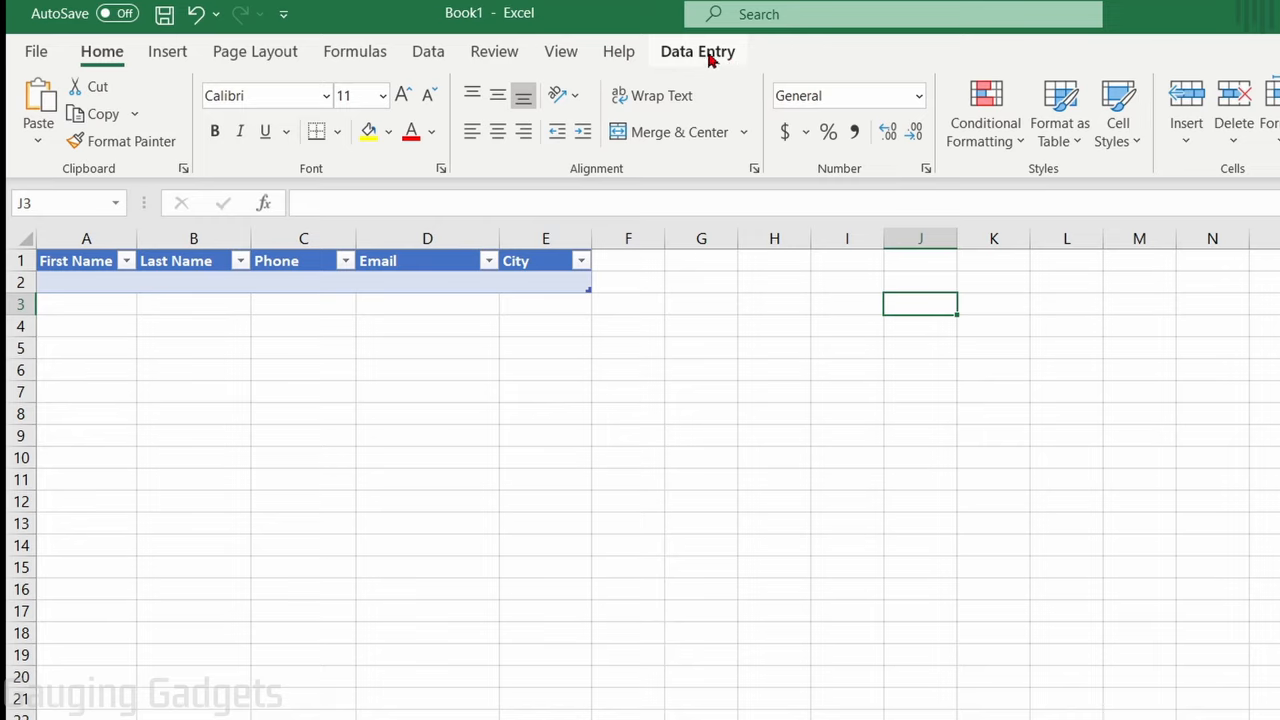
Step: Open the data entry form with the Form button on the Data Entry tab
{"action": "left_click", "coordinate": [697, 51]}
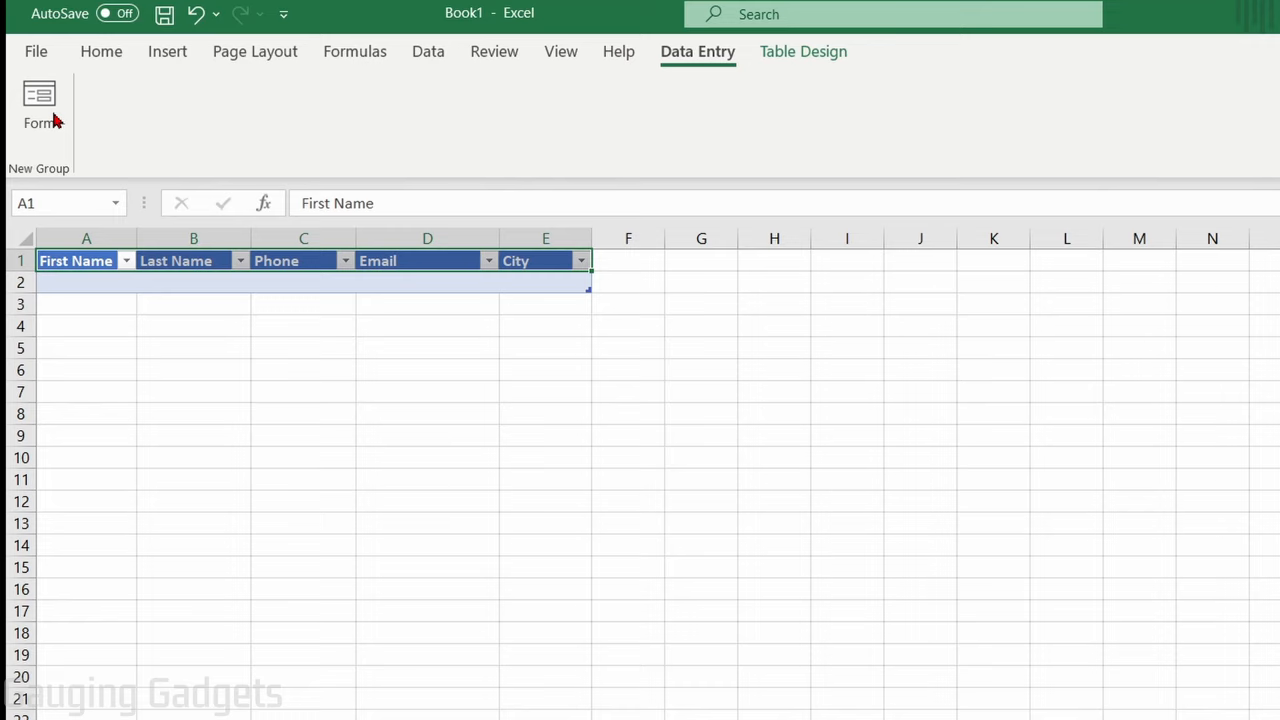
{"action": "left_click", "coordinate": [39, 100]}
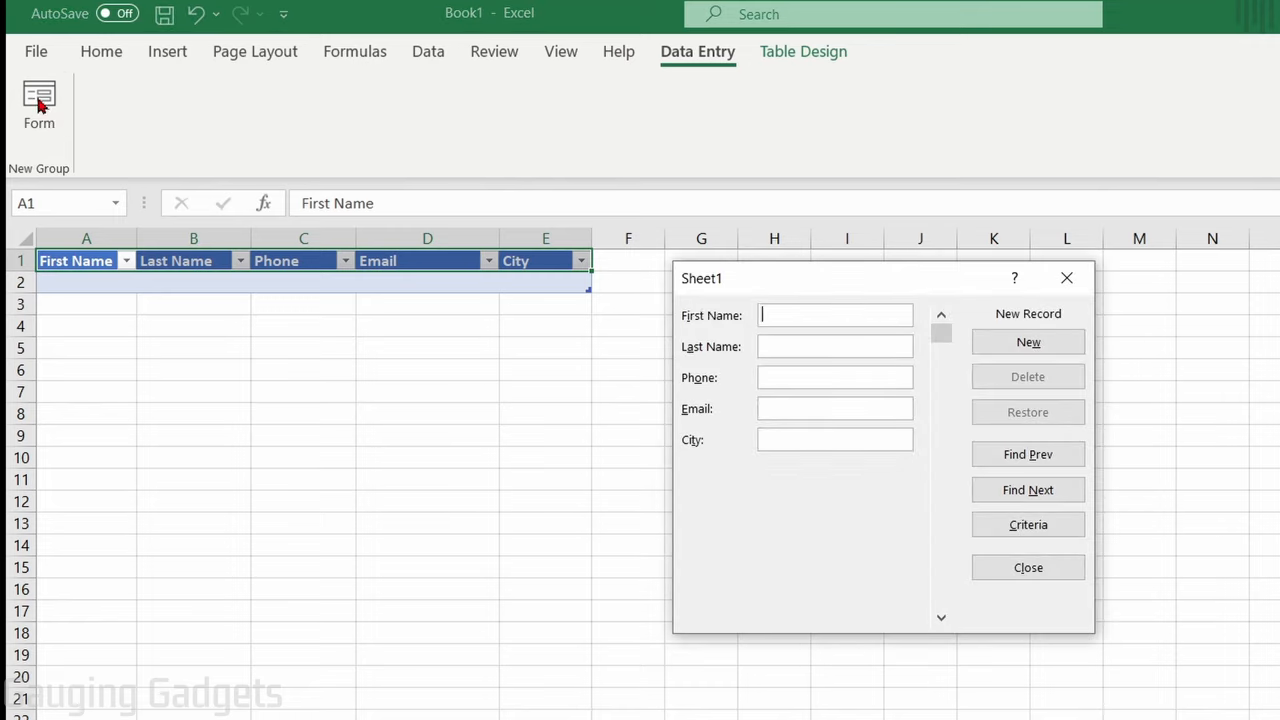
{"action": "mouse_move", "coordinate": [754, 471]}
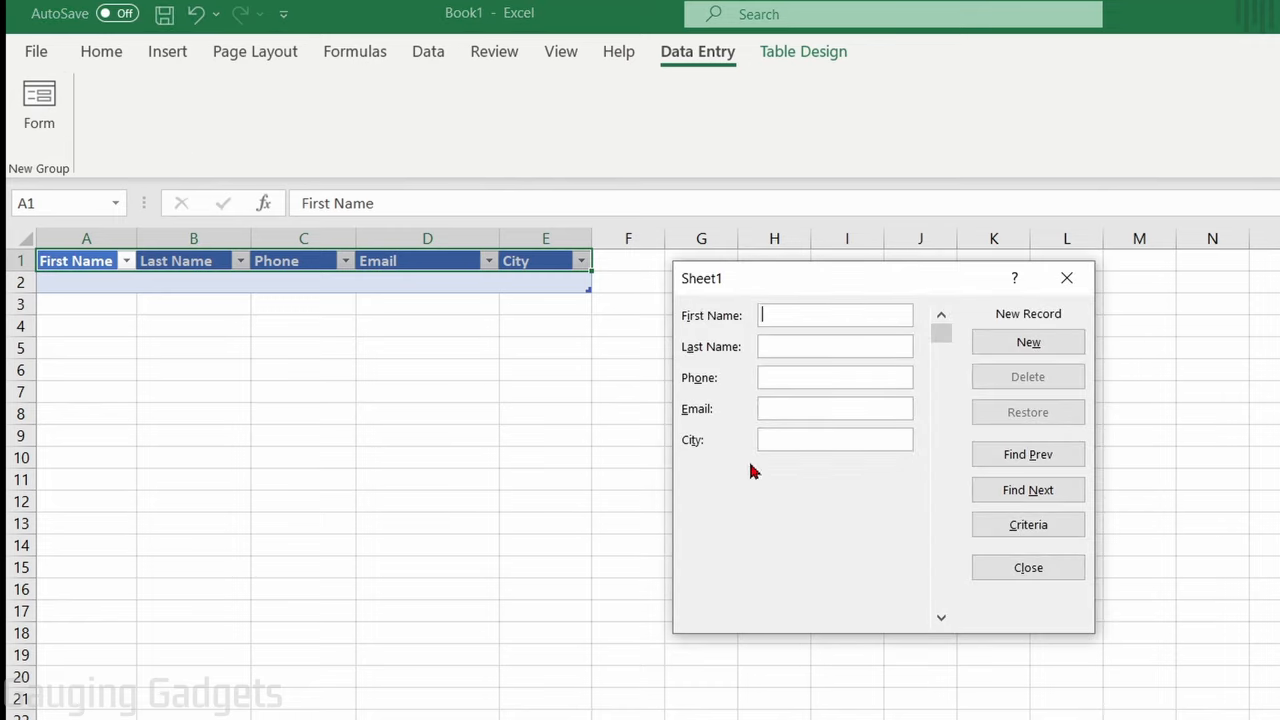
{"action": "mouse_move", "coordinate": [830, 285]}
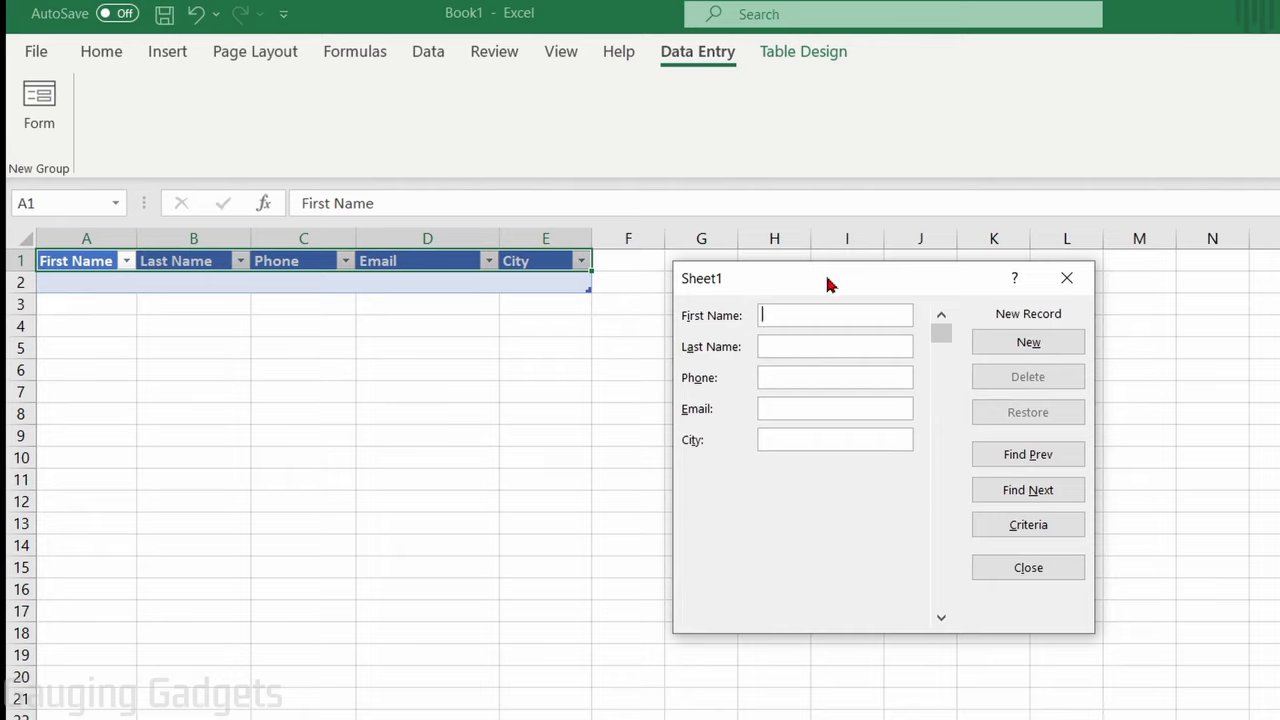
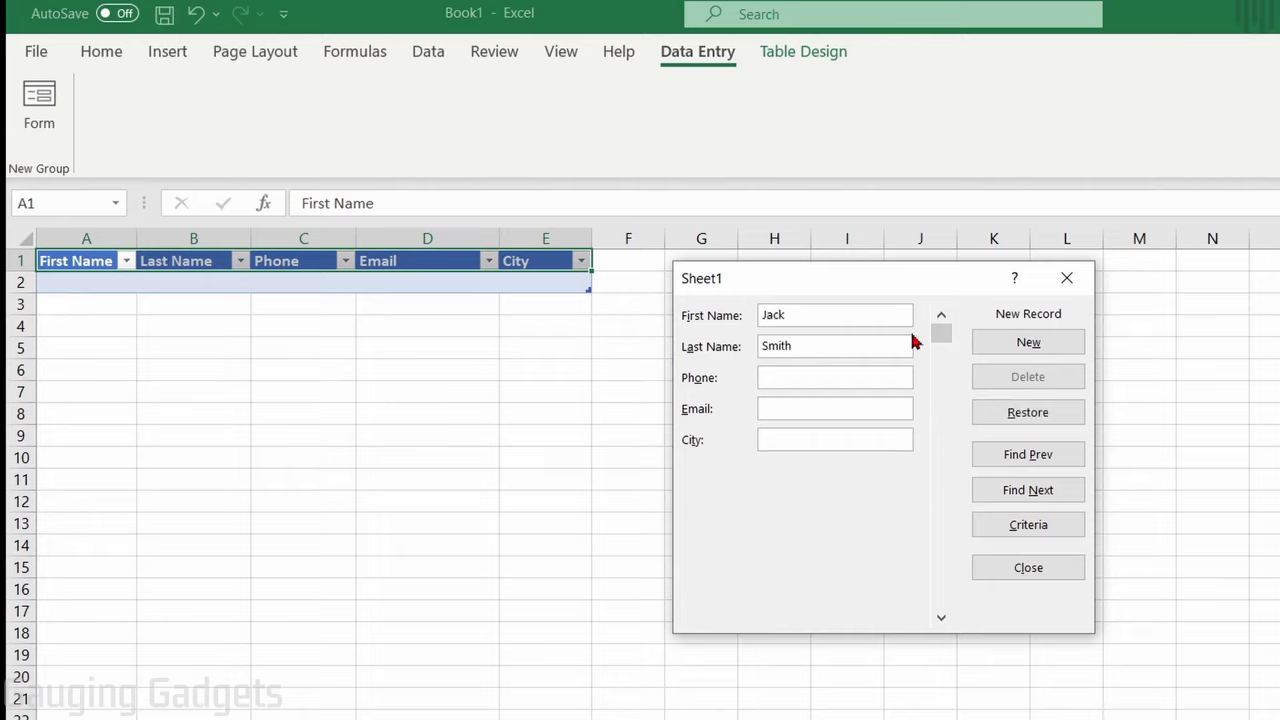
{"action": "type", "text": "114422554"}
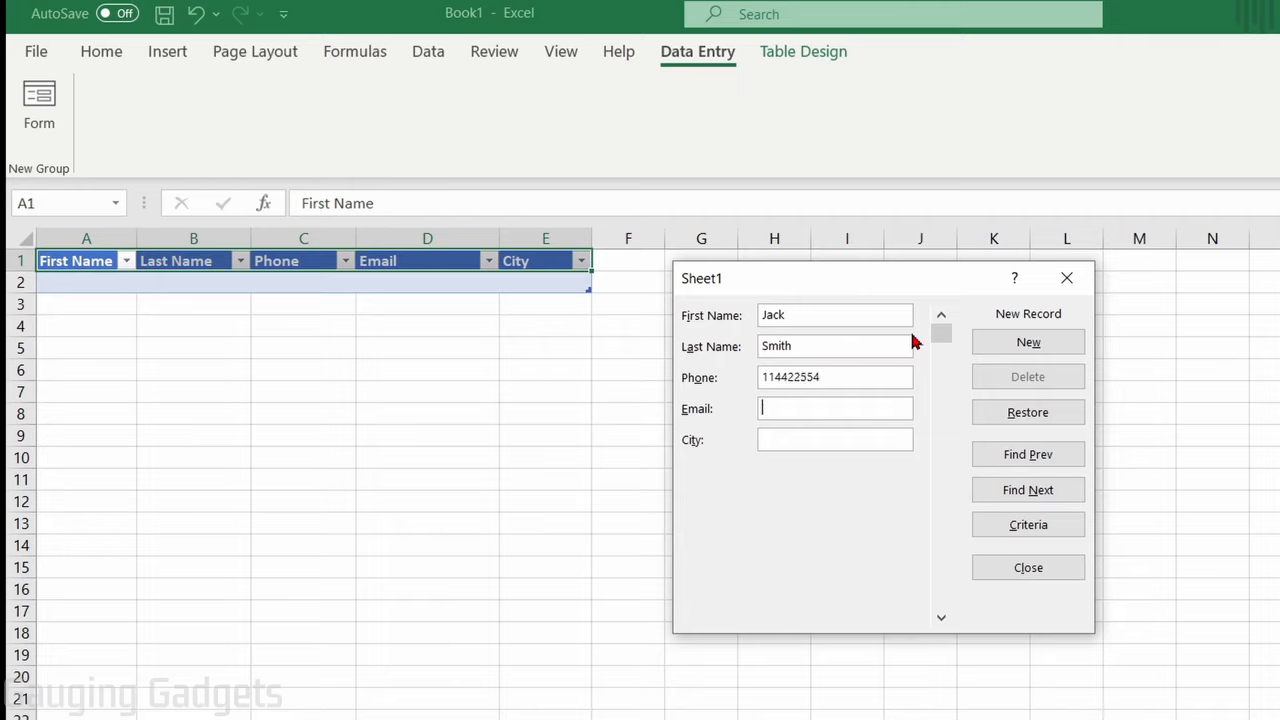
{"action": "type", "text": "test@t"}
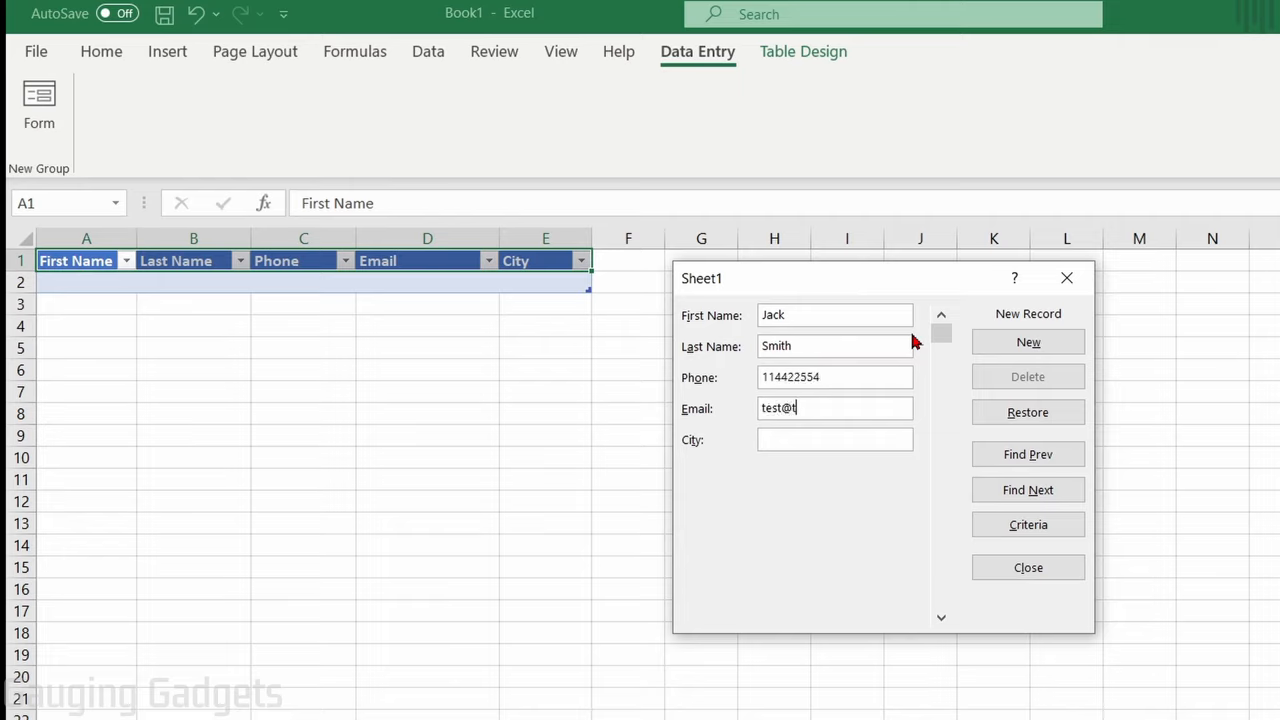
{"action": "type", "text": "M"}
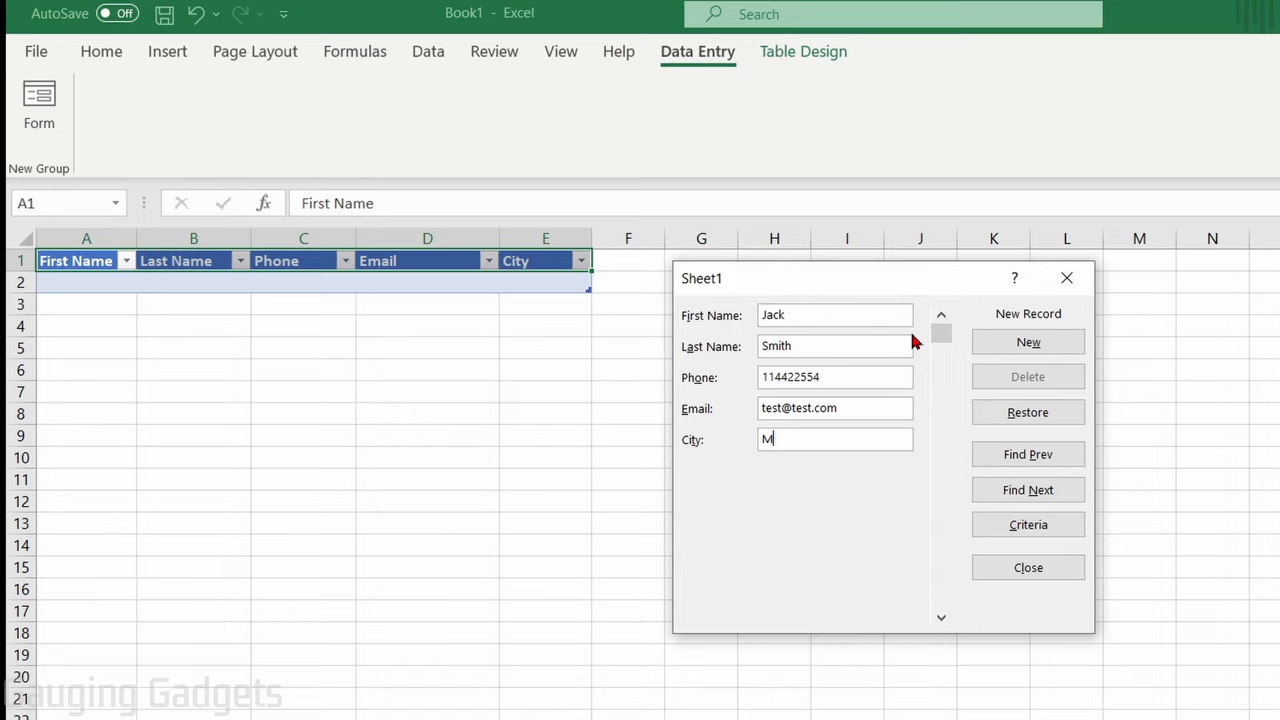
{"action": "type", "text": "iami"}
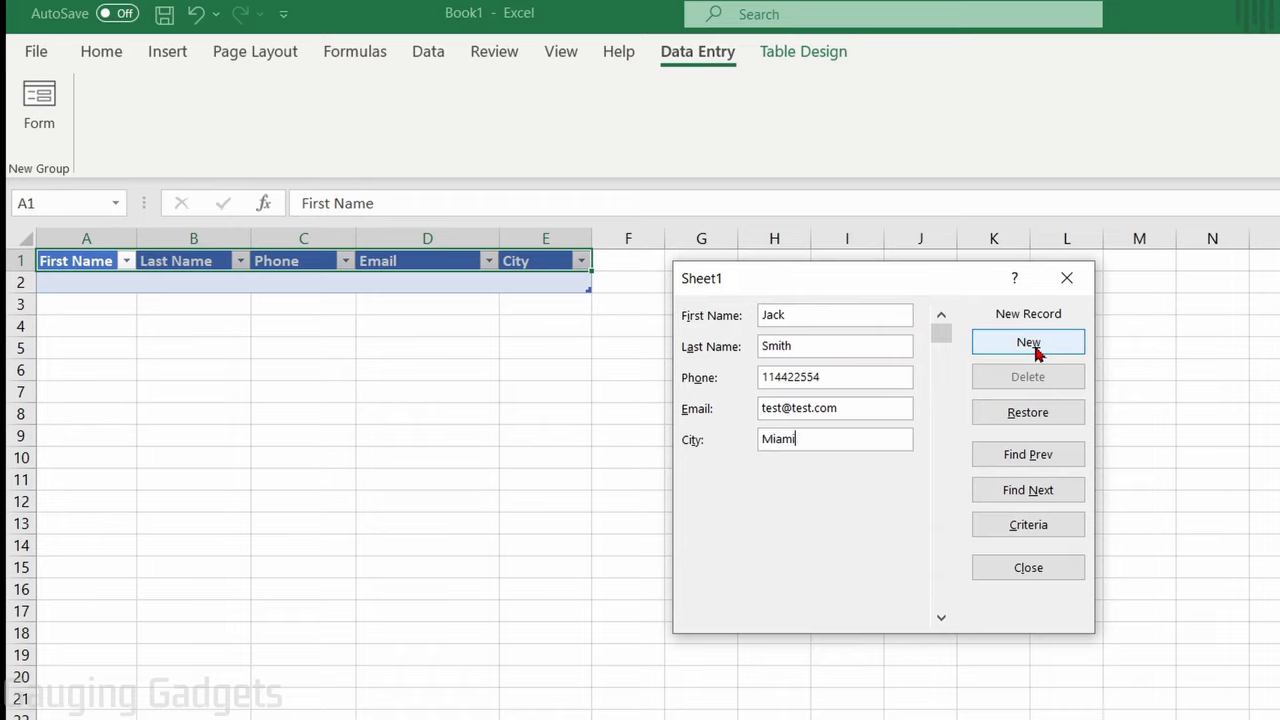
{"action": "left_click", "coordinate": [1028, 342]}
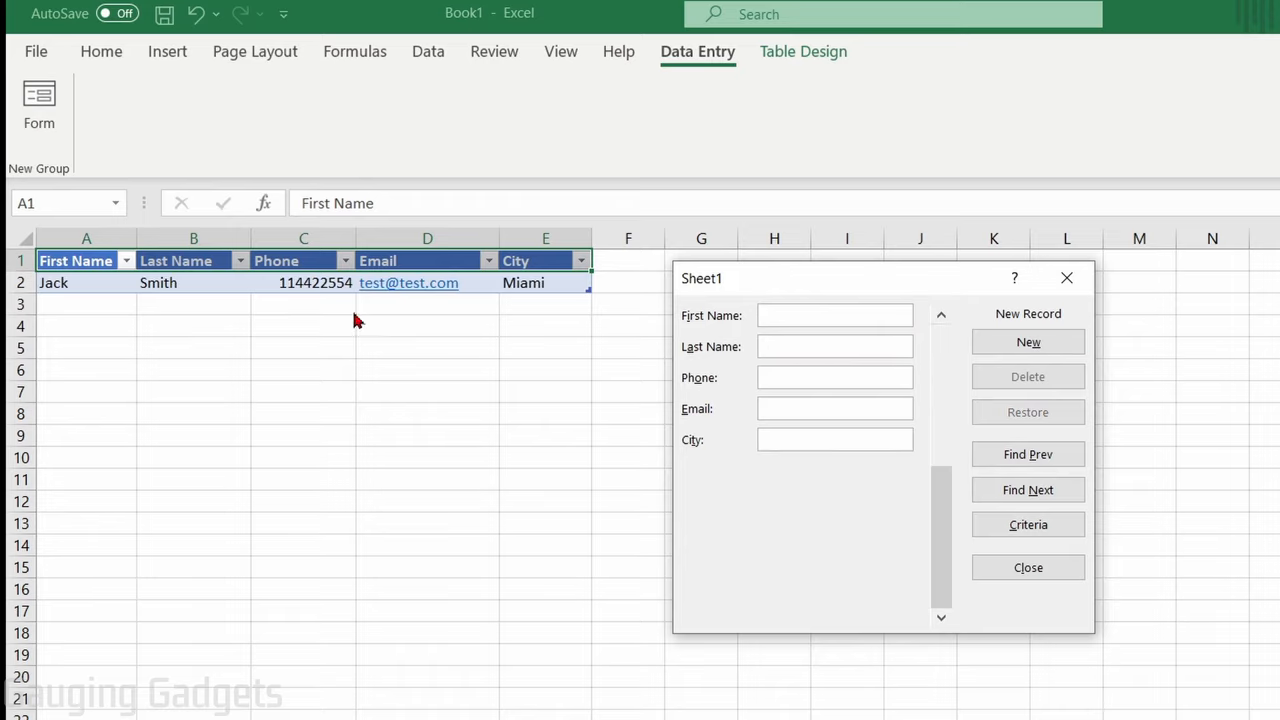
{"action": "left_click", "coordinate": [835, 315]}
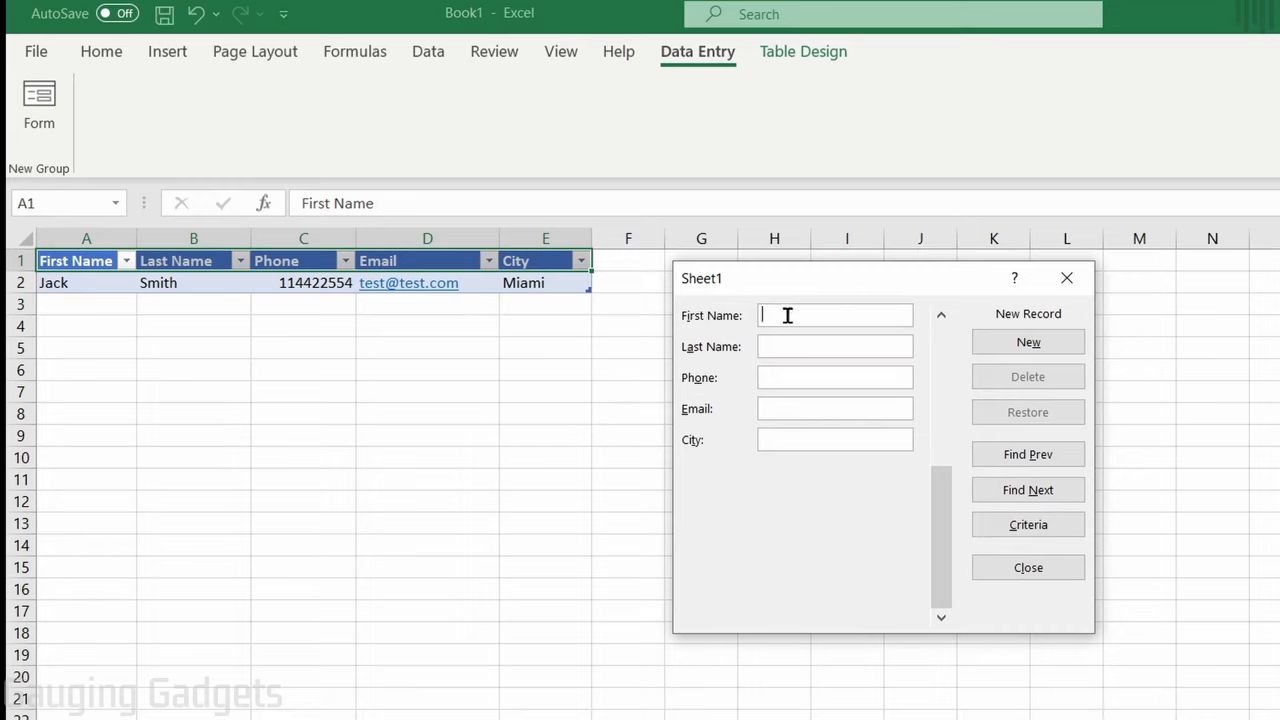
{"action": "type", "text": "454"}
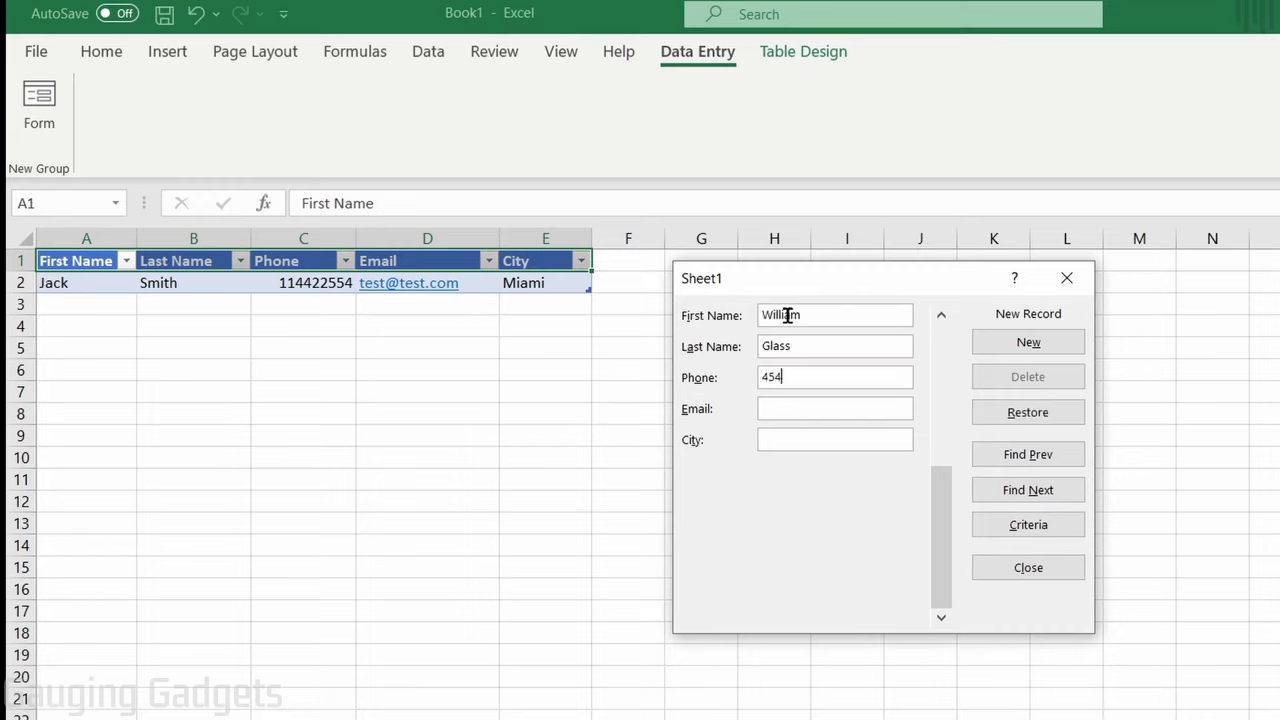
{"action": "type", "text": "Atla"}
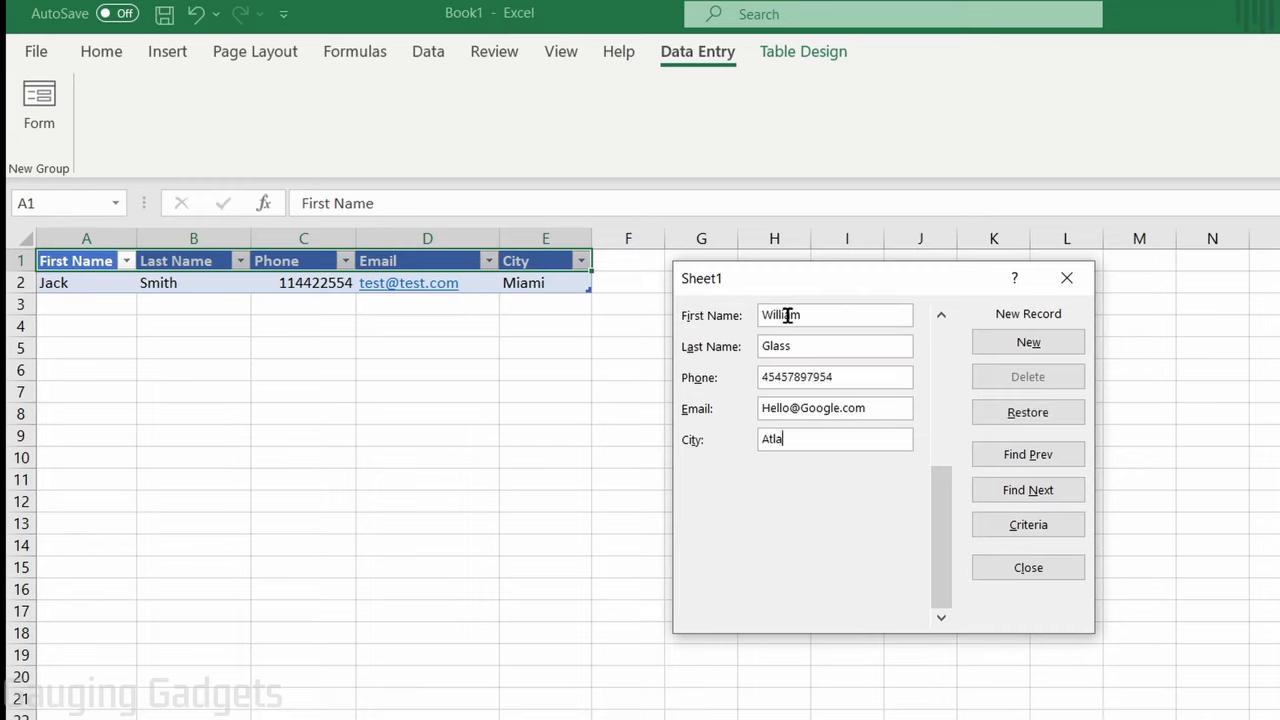
{"action": "left_click", "coordinate": [1028, 342]}
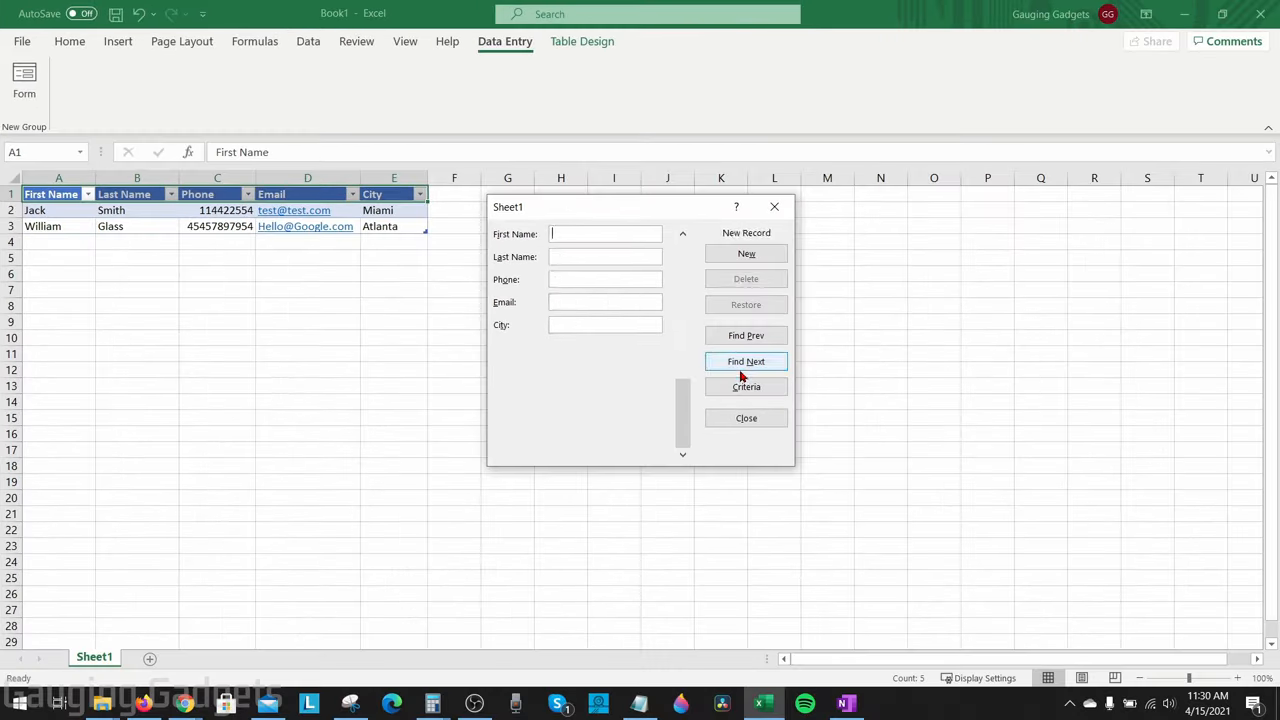
{"action": "left_click", "coordinate": [746, 361]}
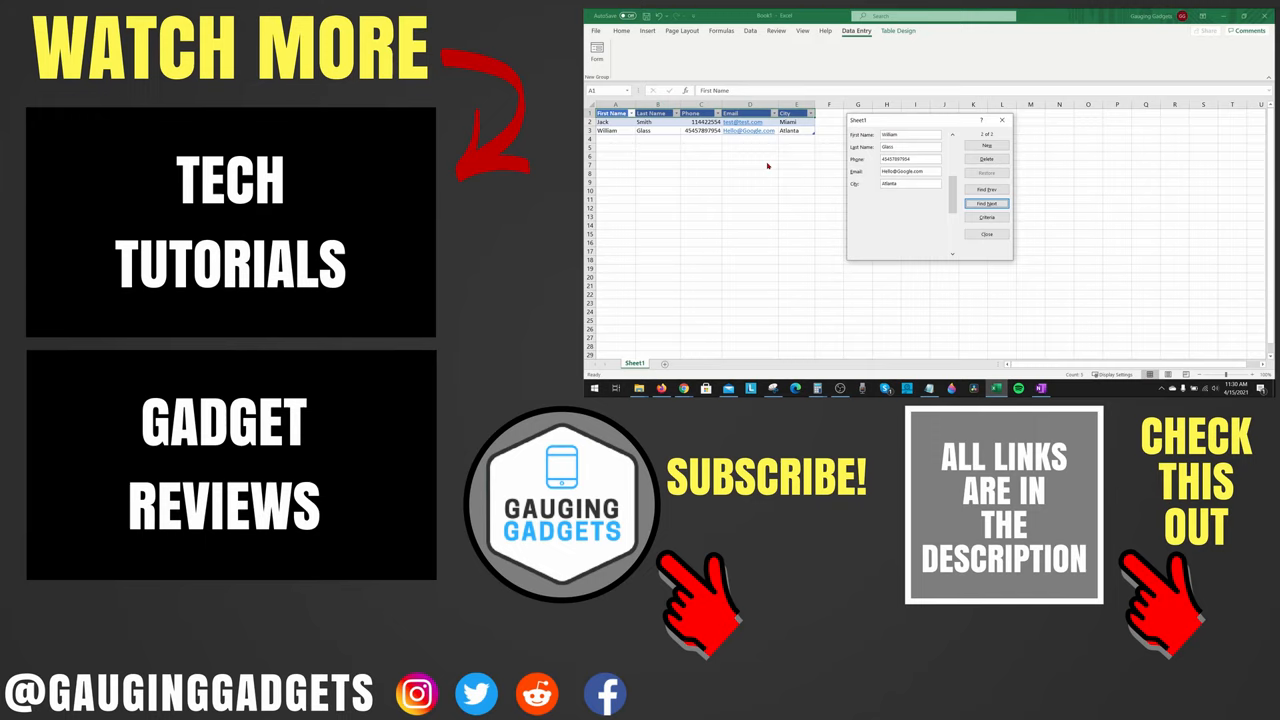
{"action": "mouse_move", "coordinate": [765, 153]}
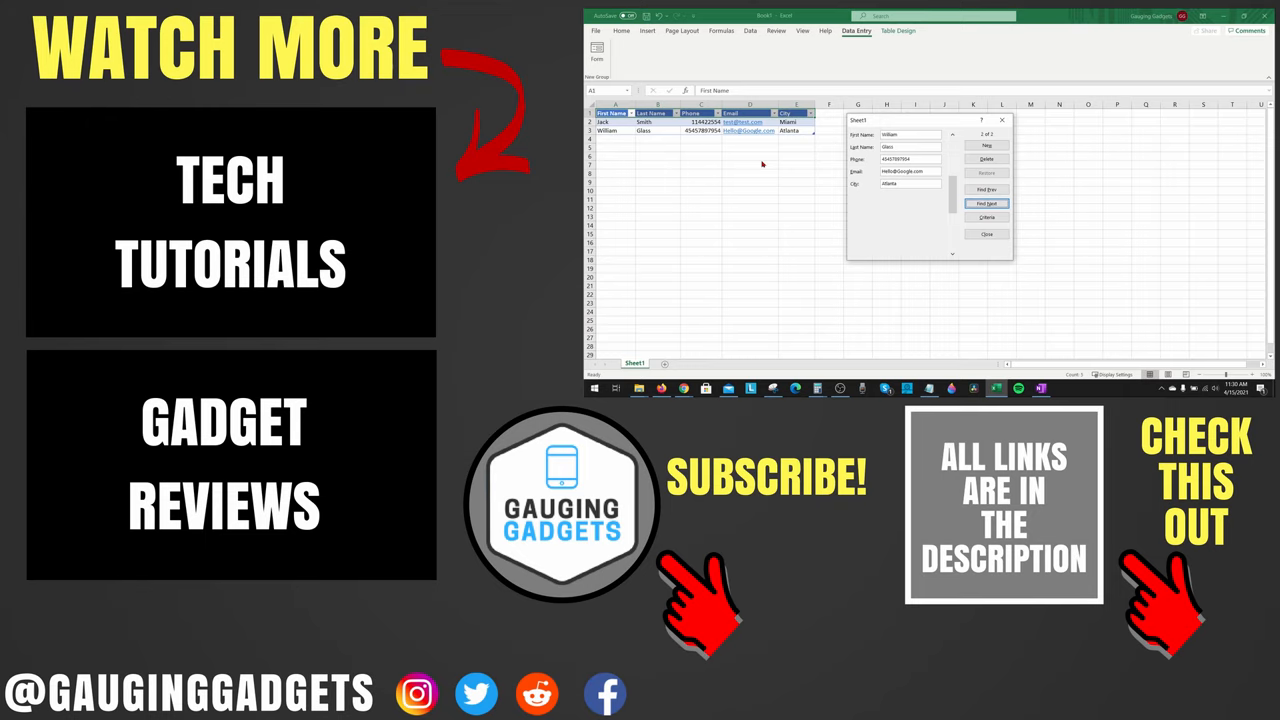
{"action": "mouse_move", "coordinate": [770, 160]}
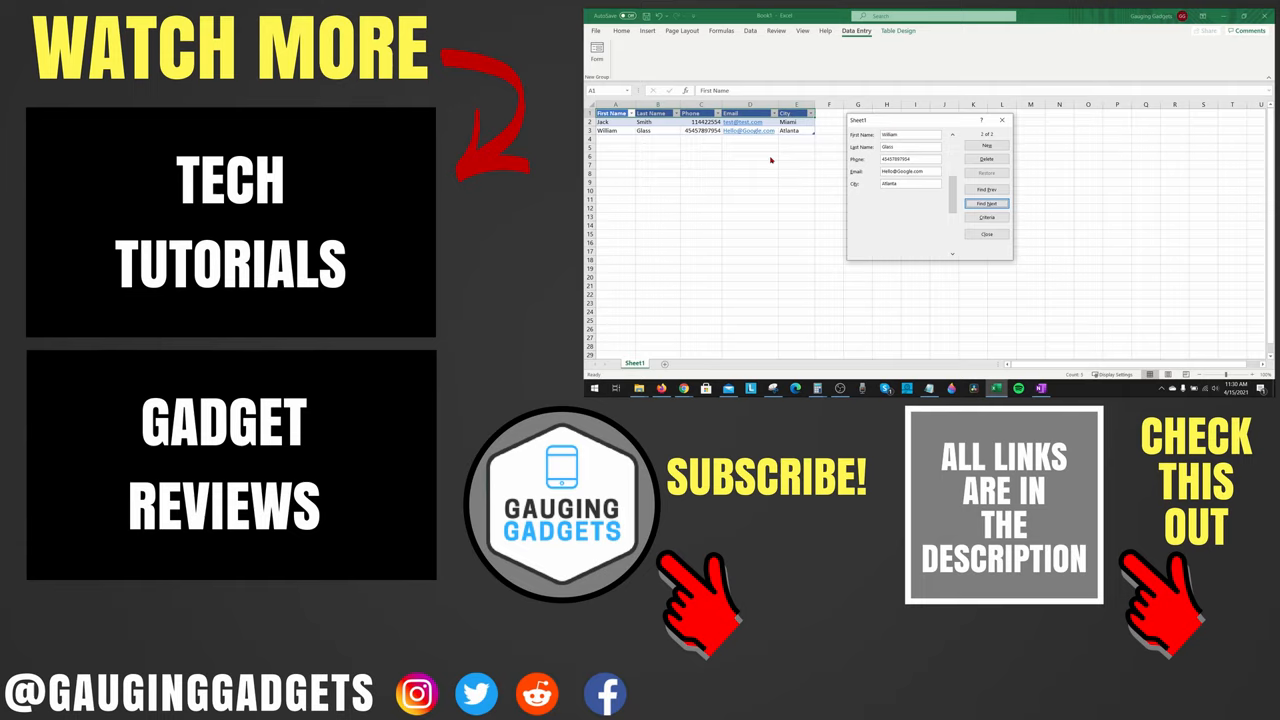